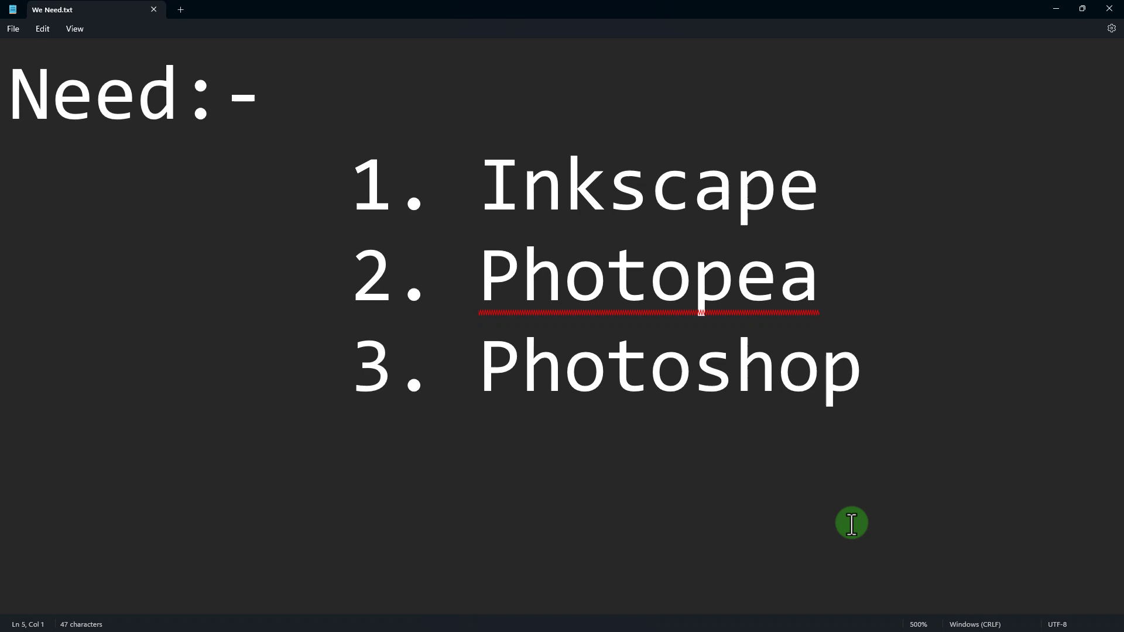
Begin a blank new document from the Inkscape welcome dialog.
double_click(648, 185)
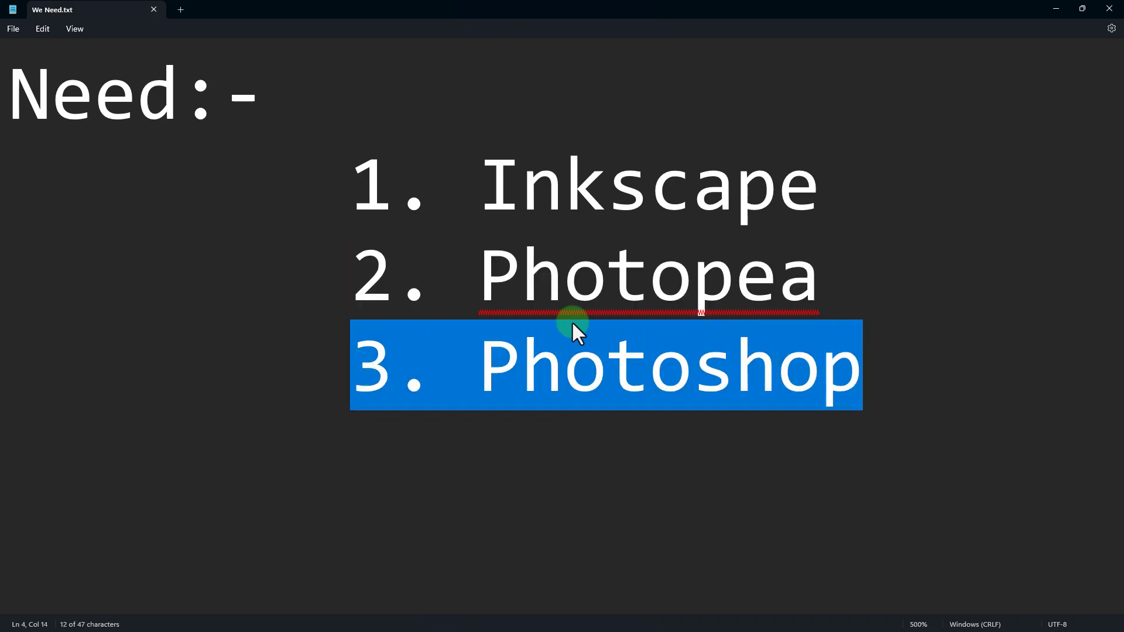
mouse_move(350, 184)
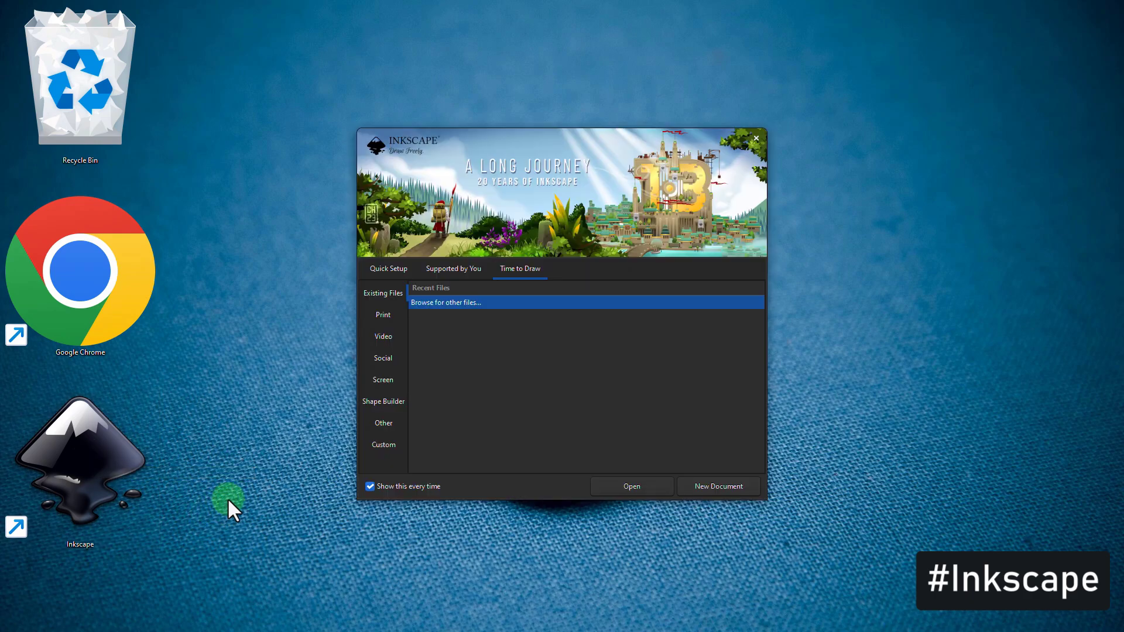
mouse_move(734, 488)
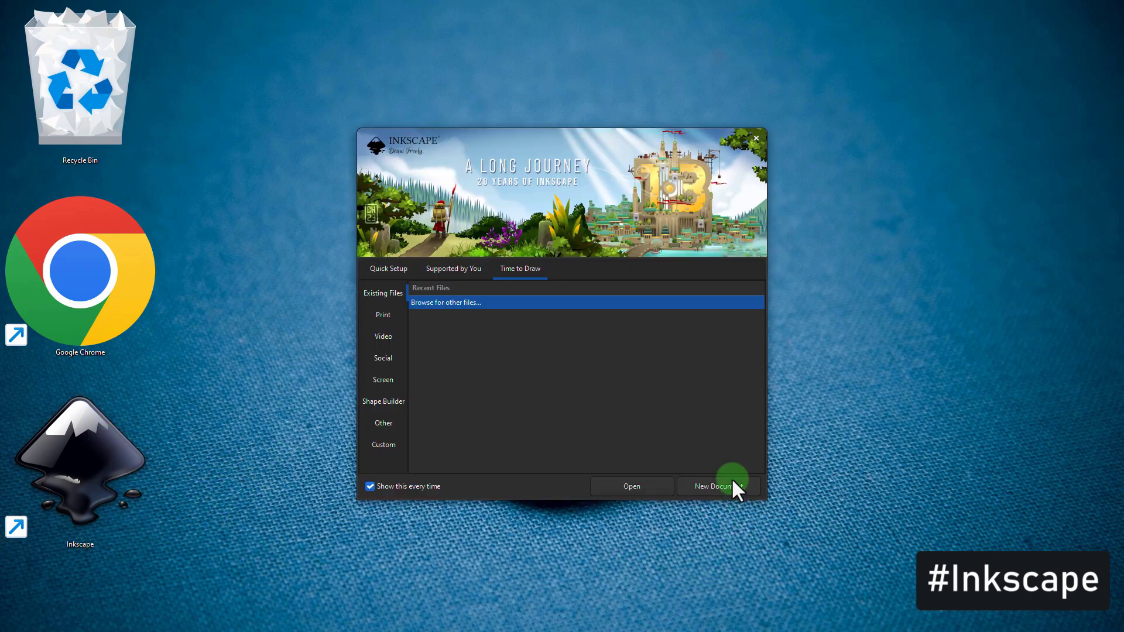
left_click(716, 486)
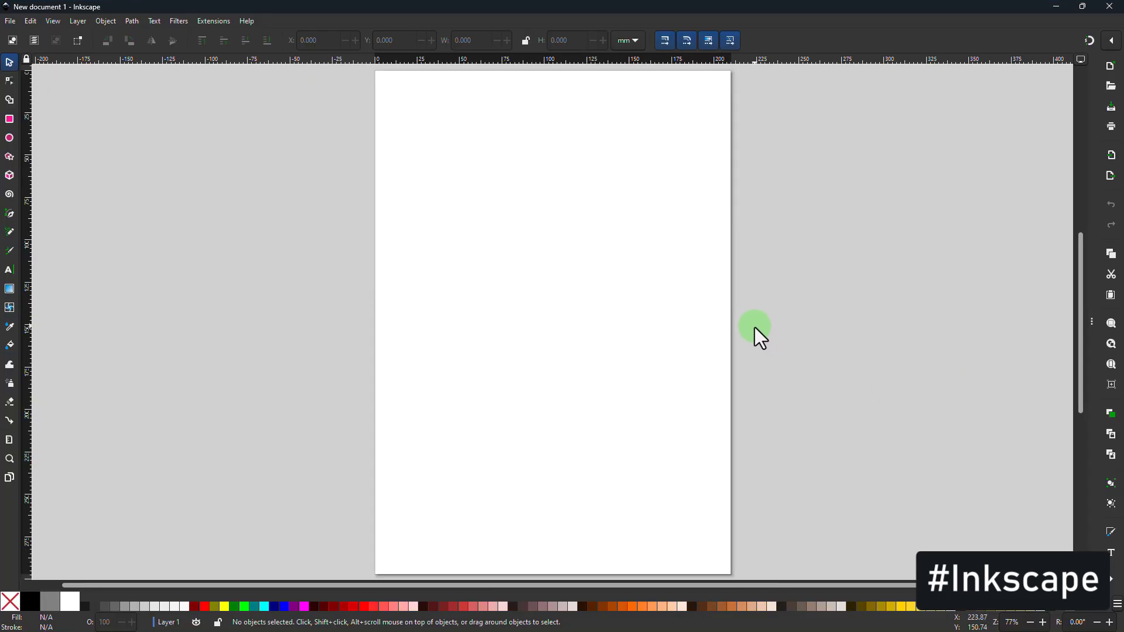
mouse_move(106, 183)
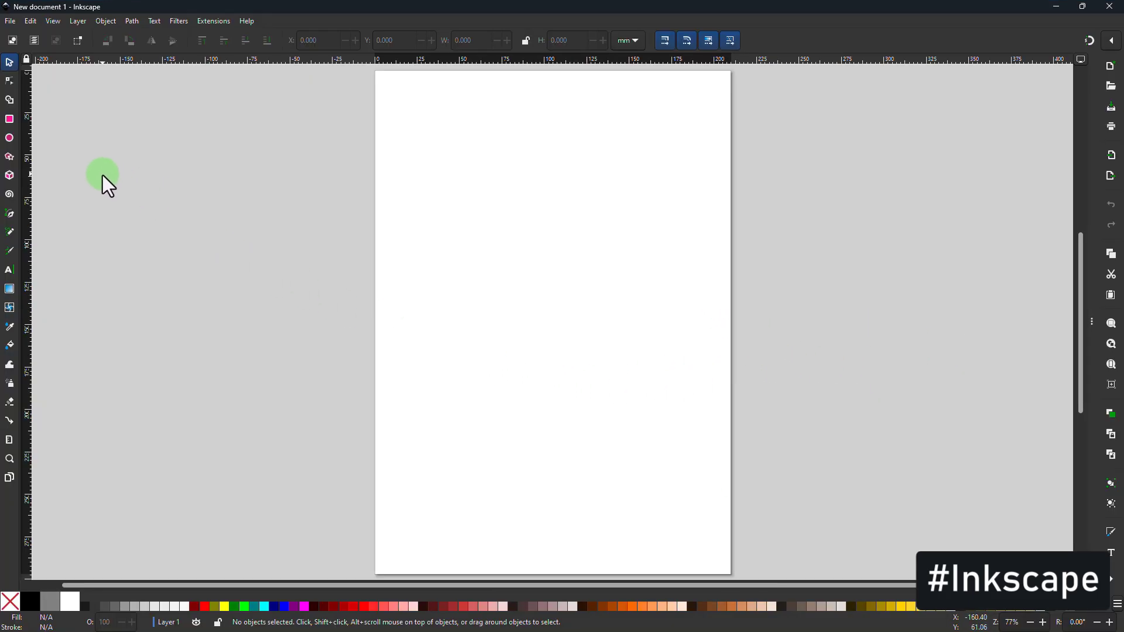
mouse_move(11, 25)
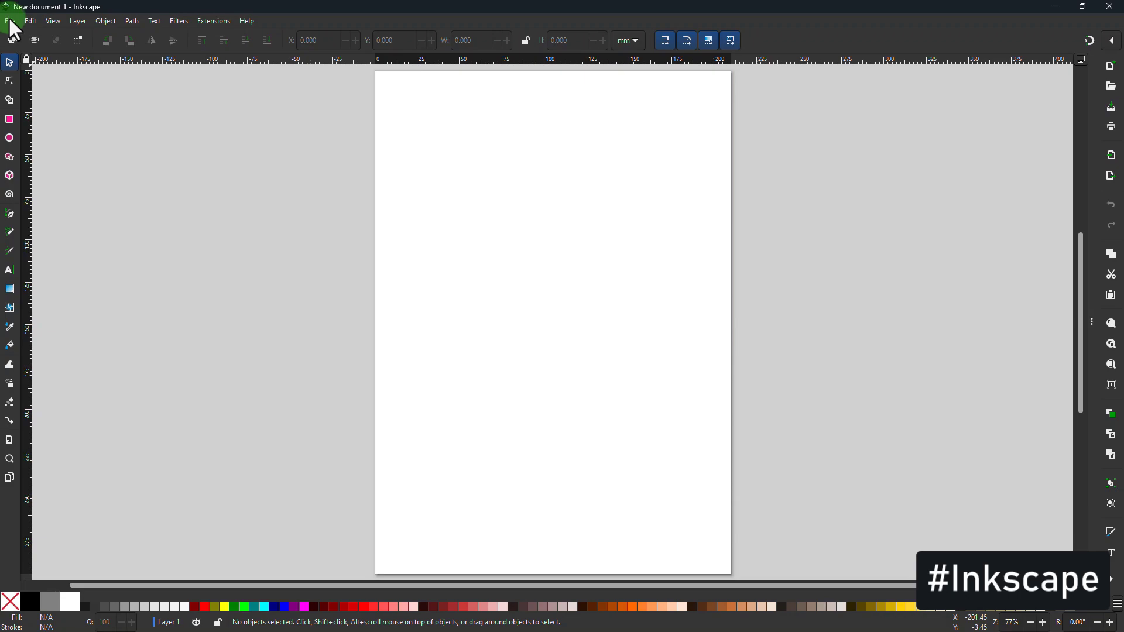
In Document Properties set page units to inches with custom width 20 and height 20.
left_click(10, 21)
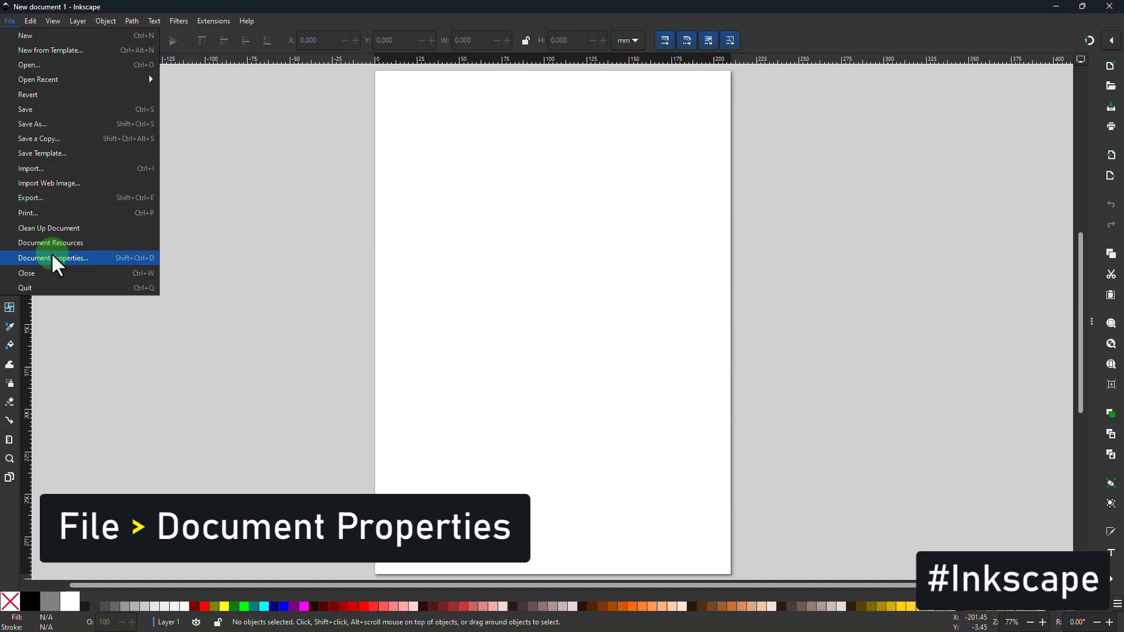
left_click(54, 258)
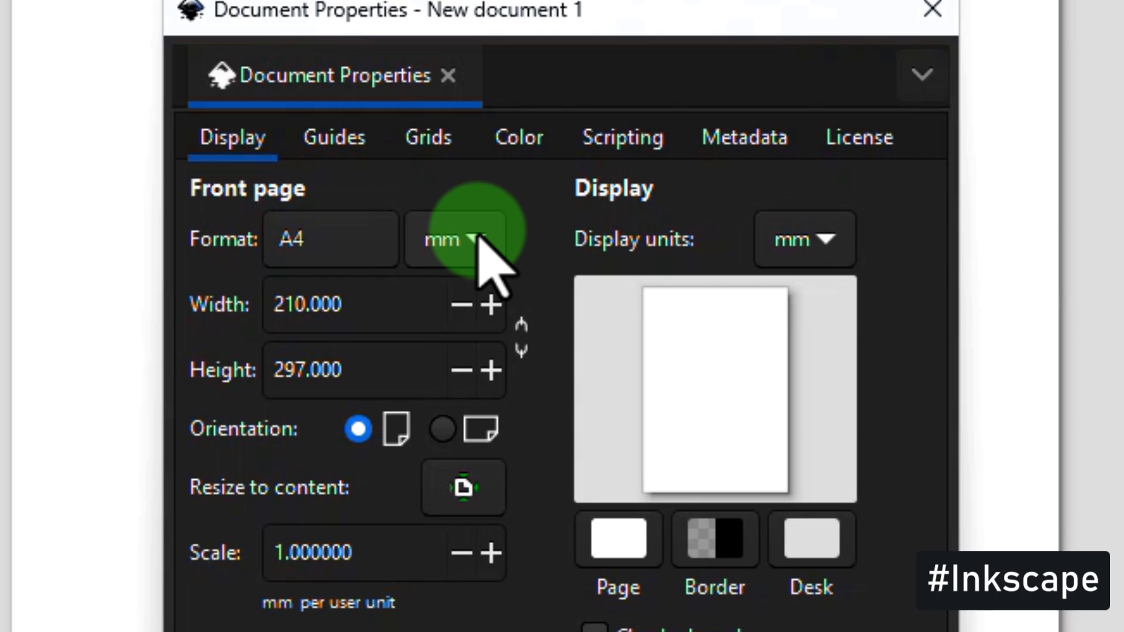
left_click(456, 239)
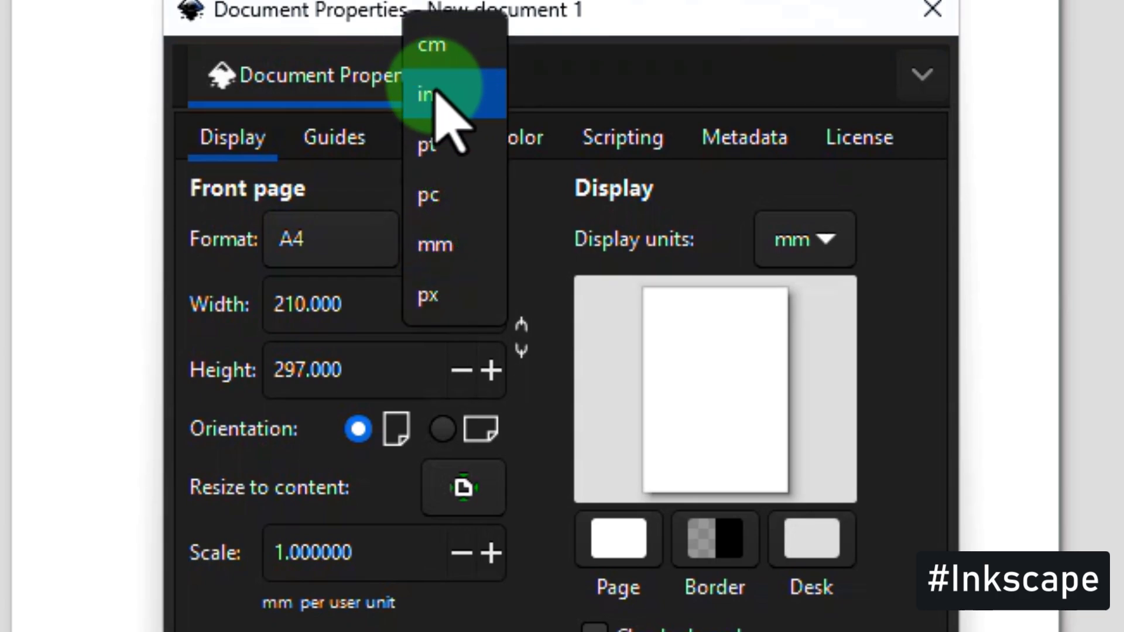
left_click(424, 94)
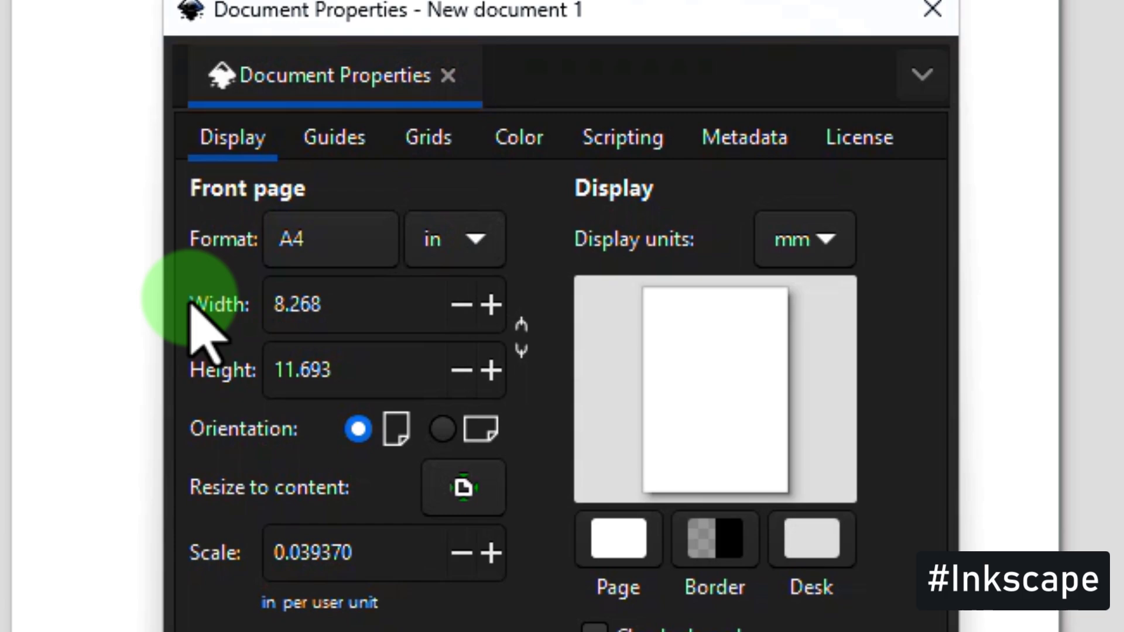
left_click(351, 304)
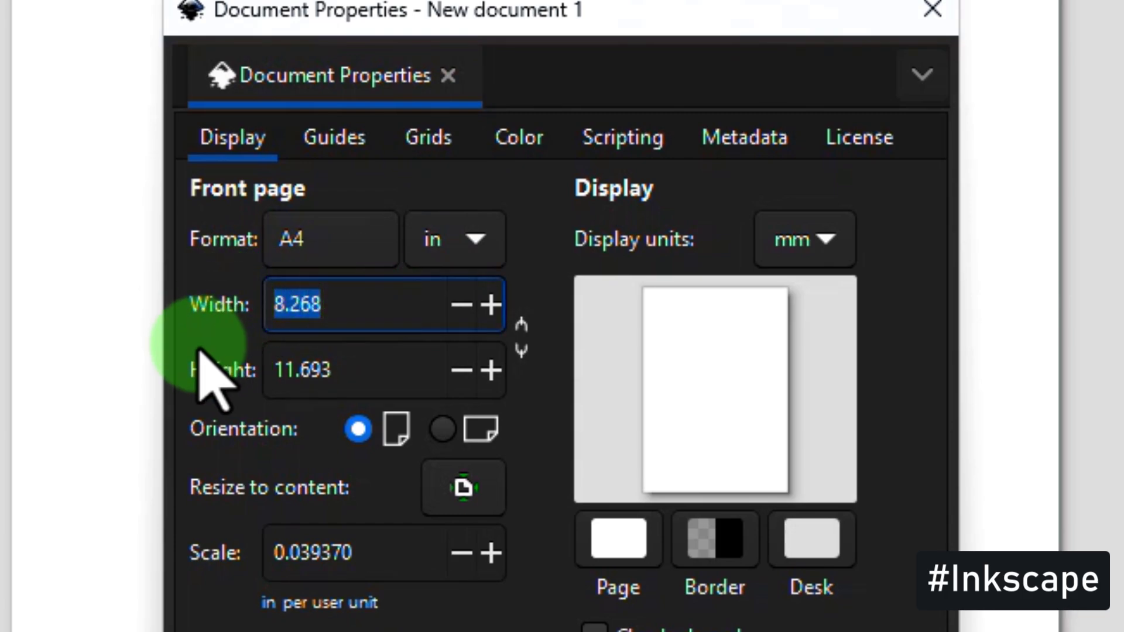
type("20.000")
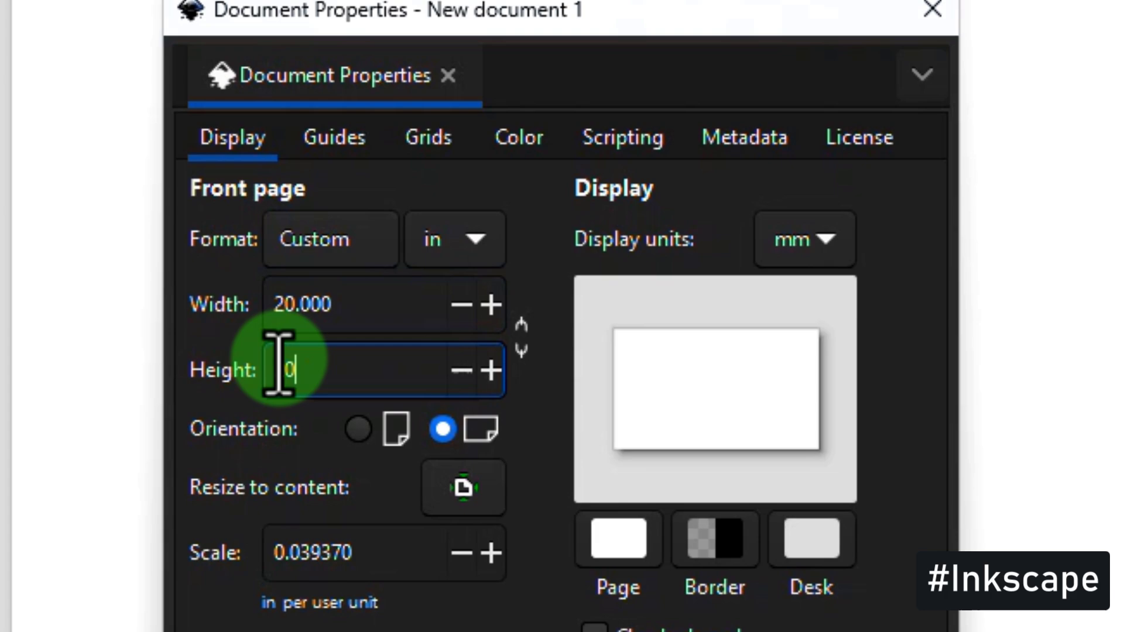
type("20")
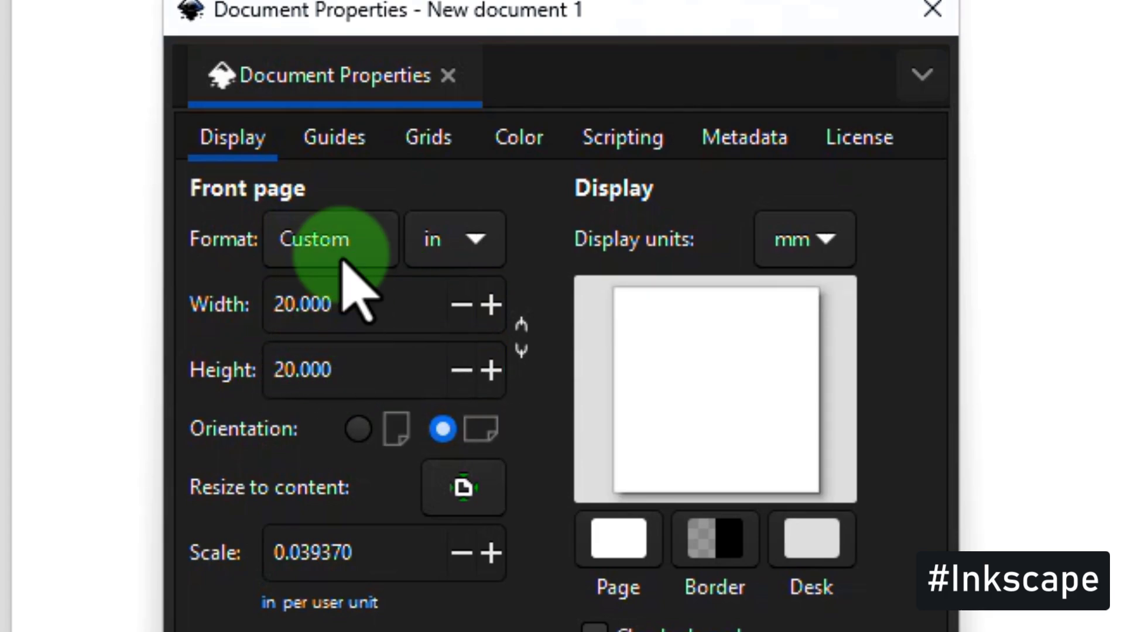
mouse_move(960, 28)
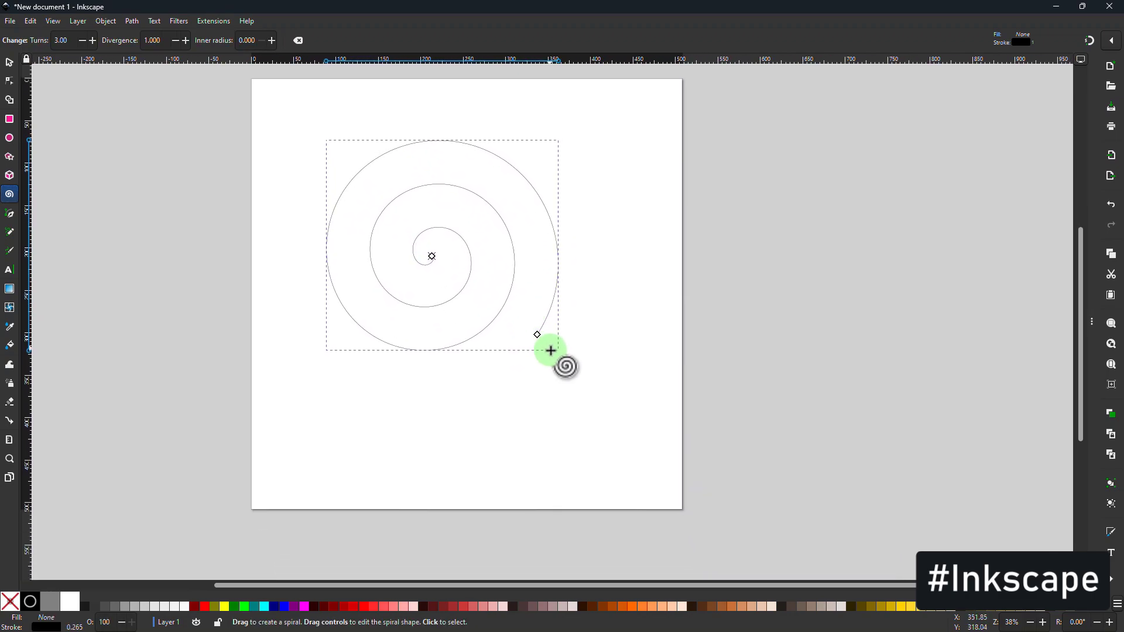
mouse_move(560, 359)
type("20")
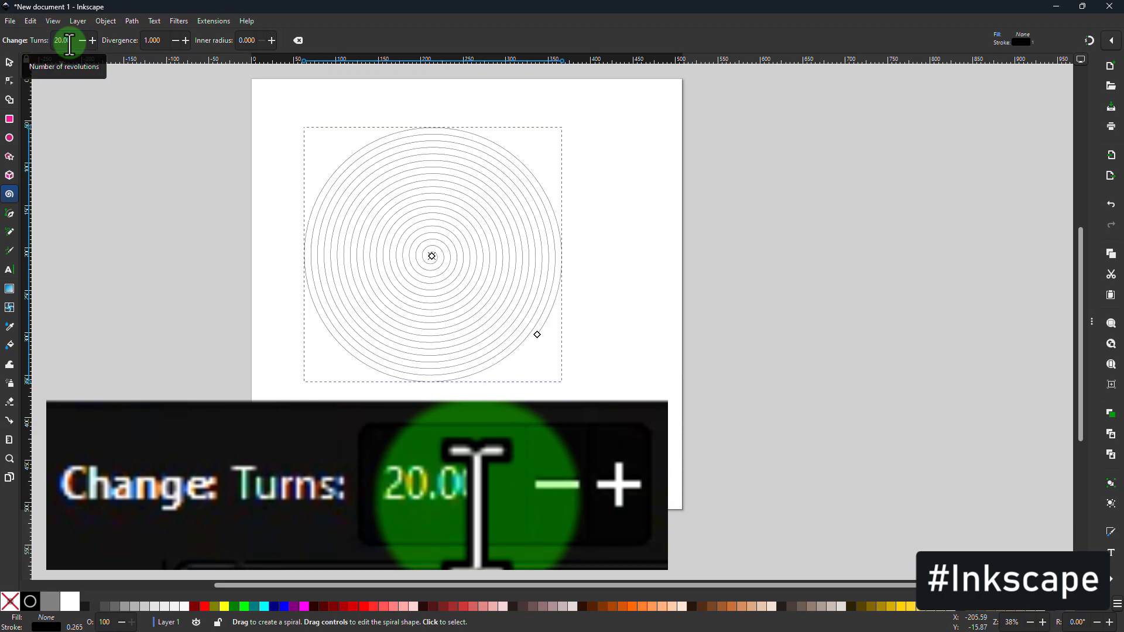
mouse_move(447, 231)
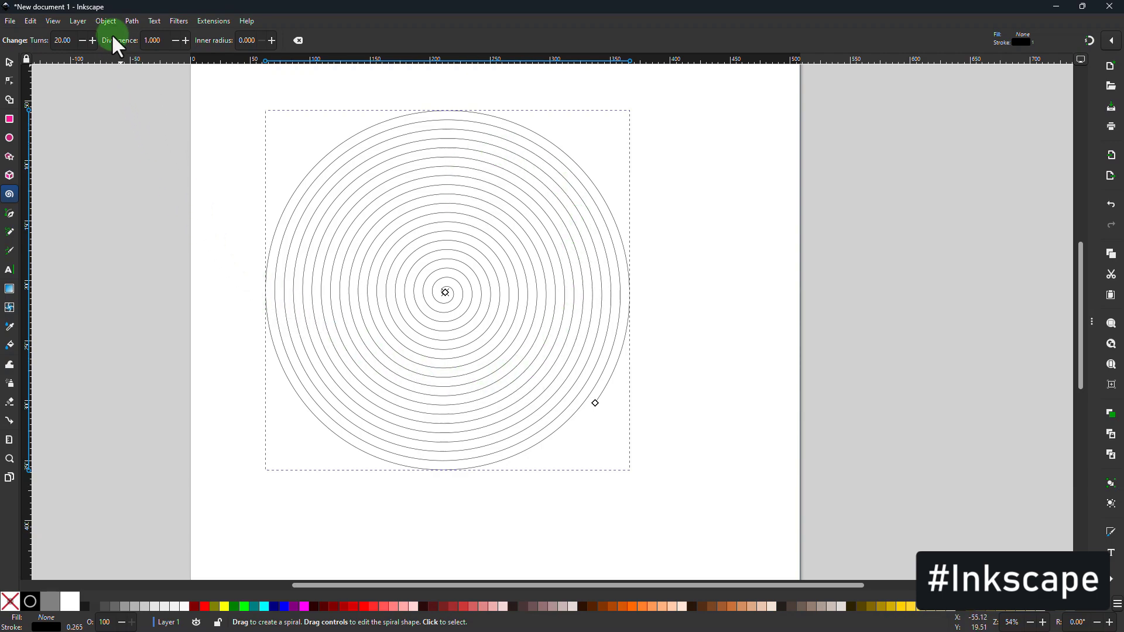
mouse_move(105, 20)
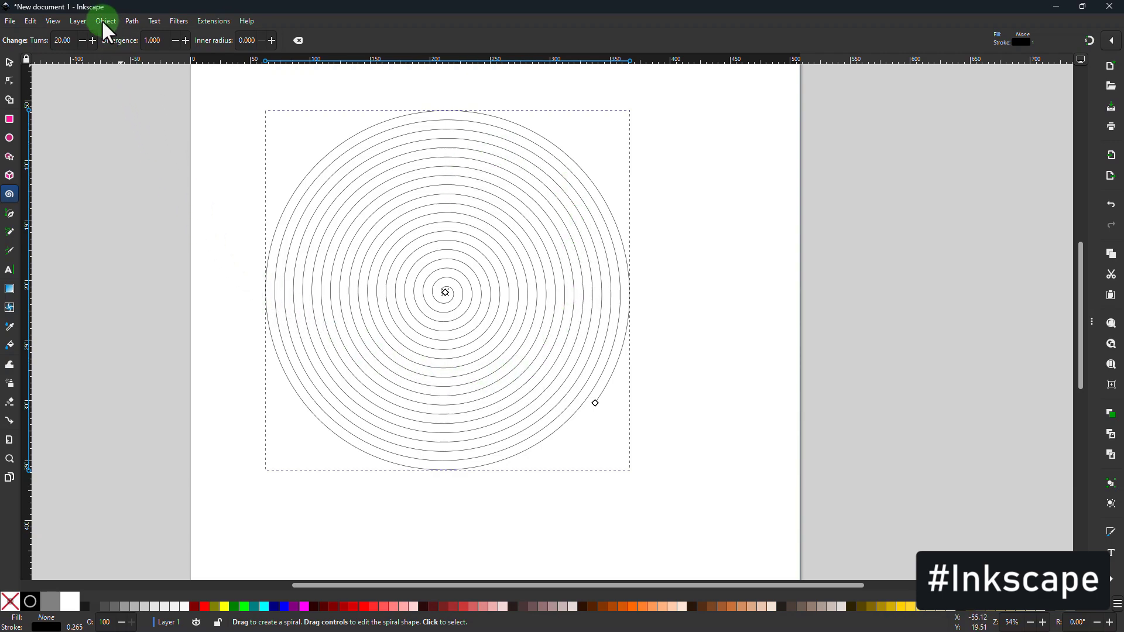
Flip the selected spiral horizontally via Object > Flip Horizontal.
left_click(105, 20)
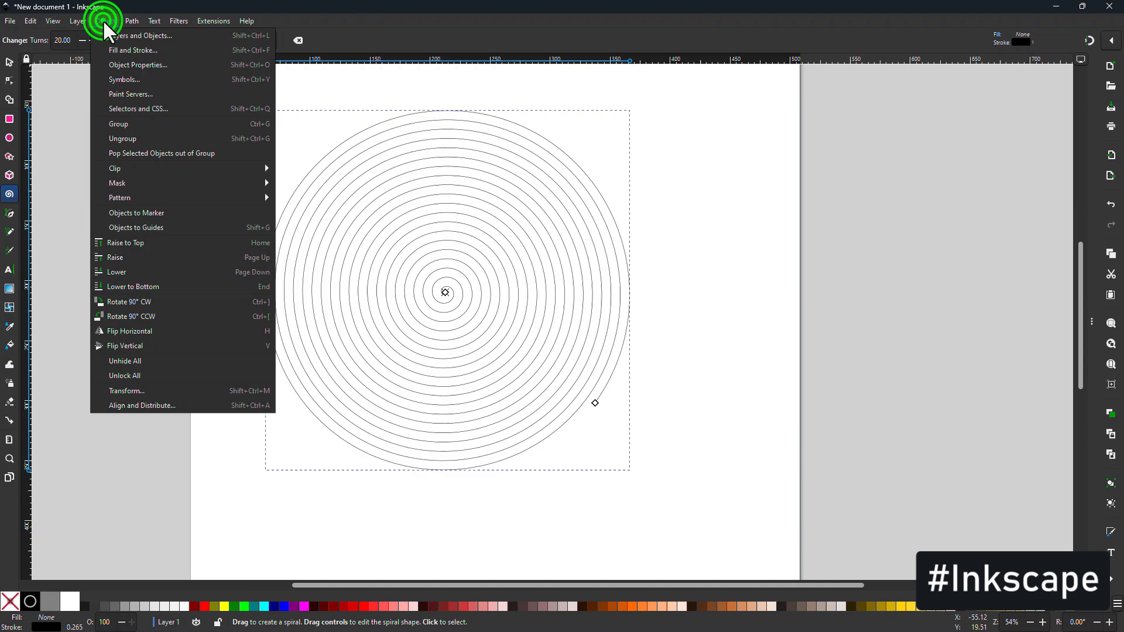
mouse_move(137, 302)
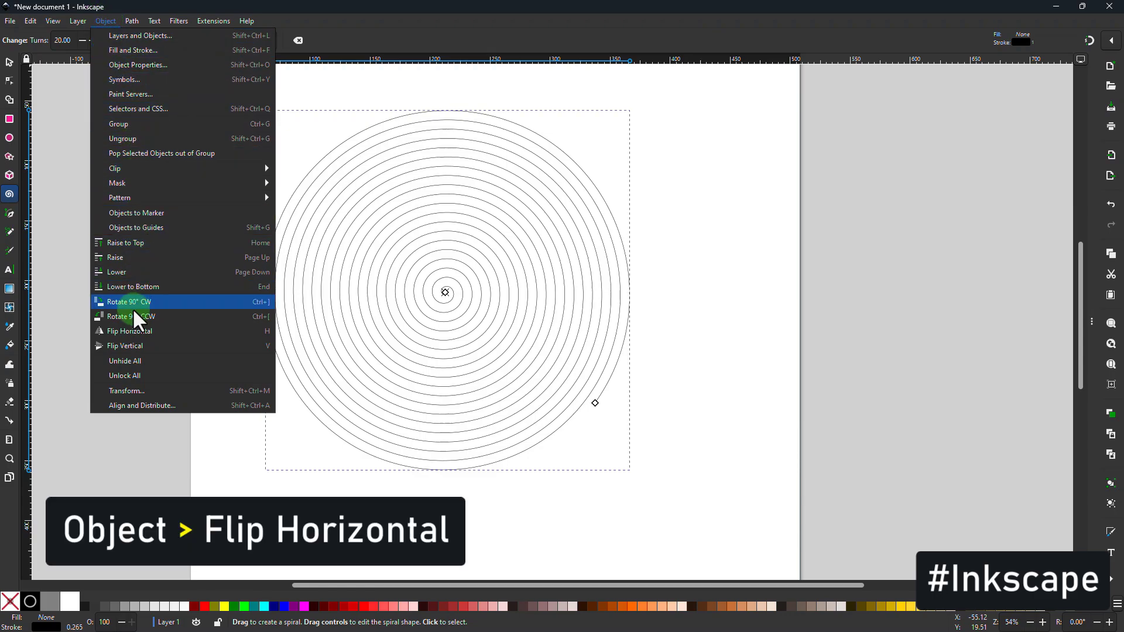
mouse_move(128, 332)
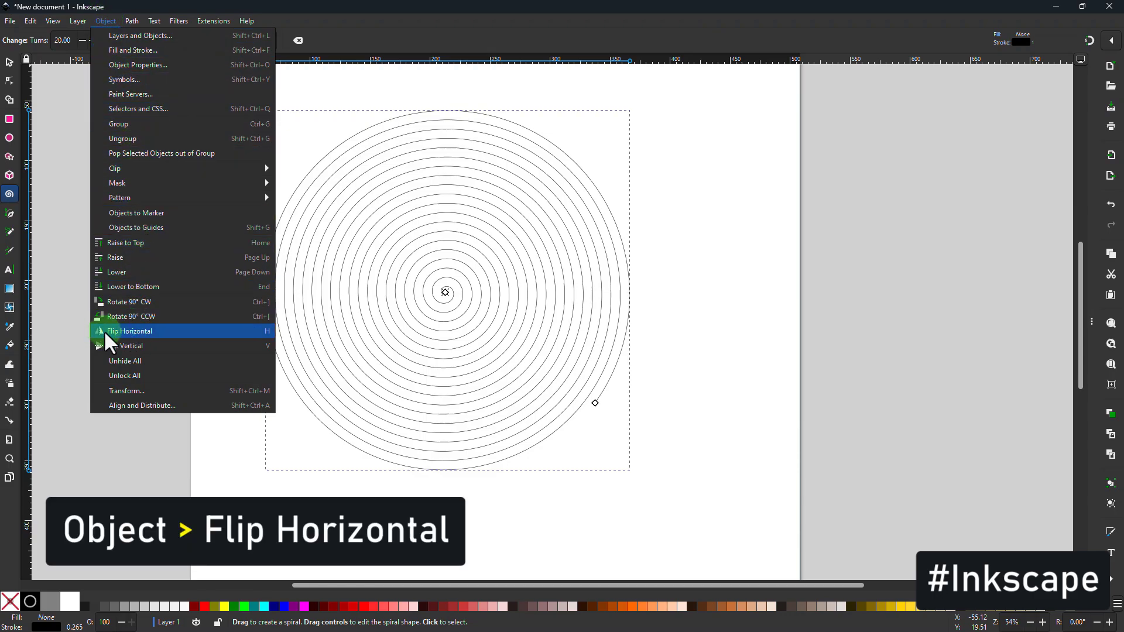
left_click(130, 330)
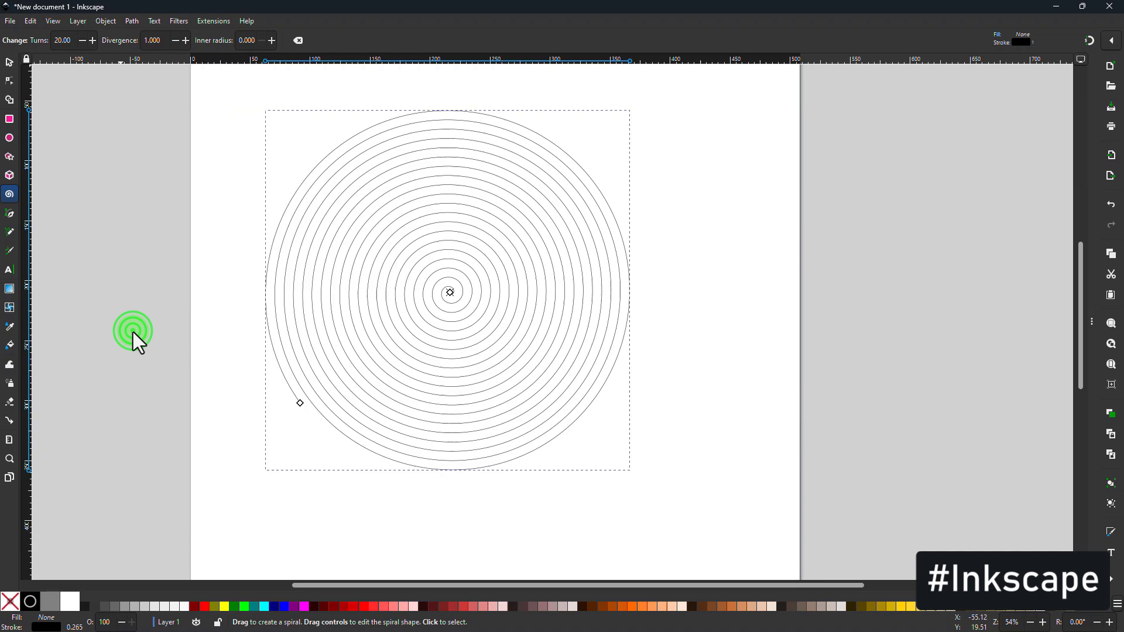
mouse_move(466, 247)
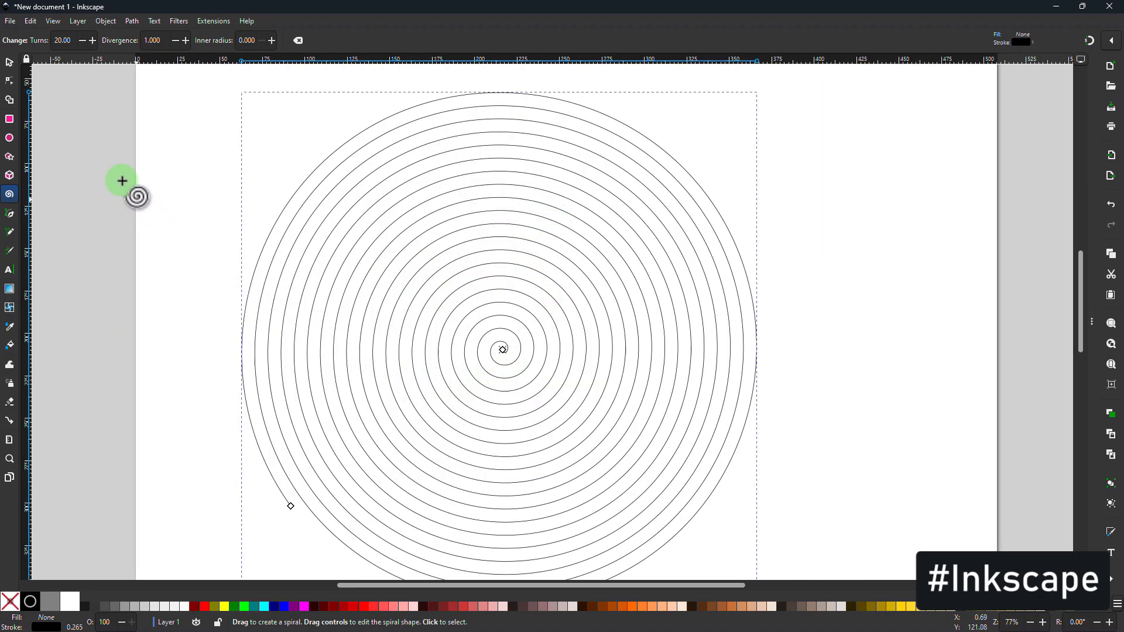
mouse_move(11, 21)
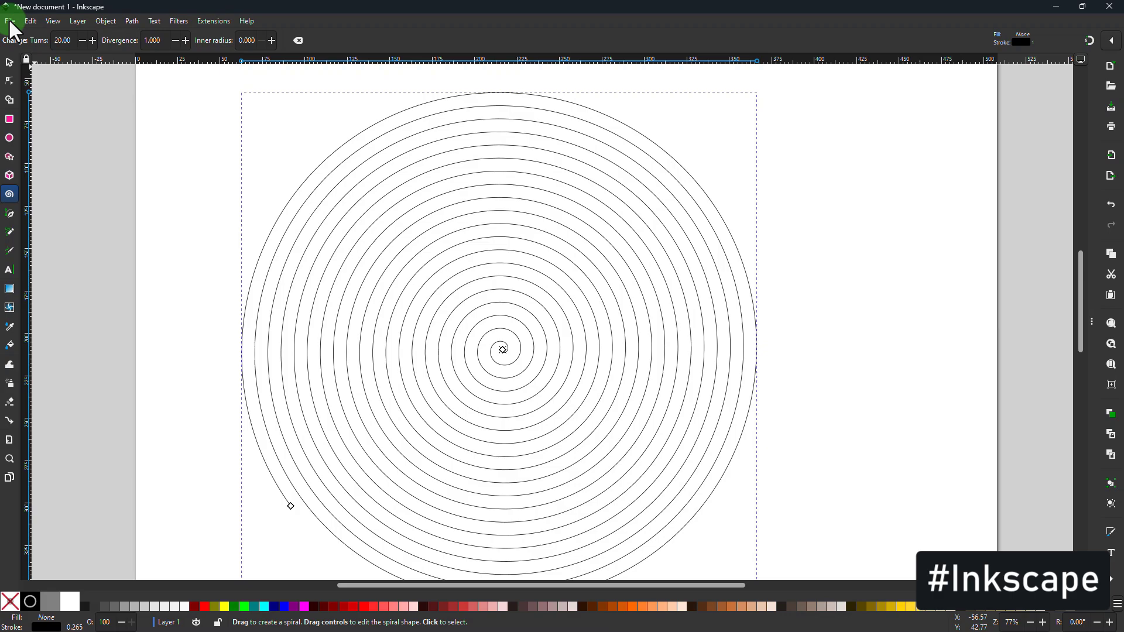
Save the drawing to the Desktop as an Inkscape SVG named SPIRAL.
left_click(10, 20)
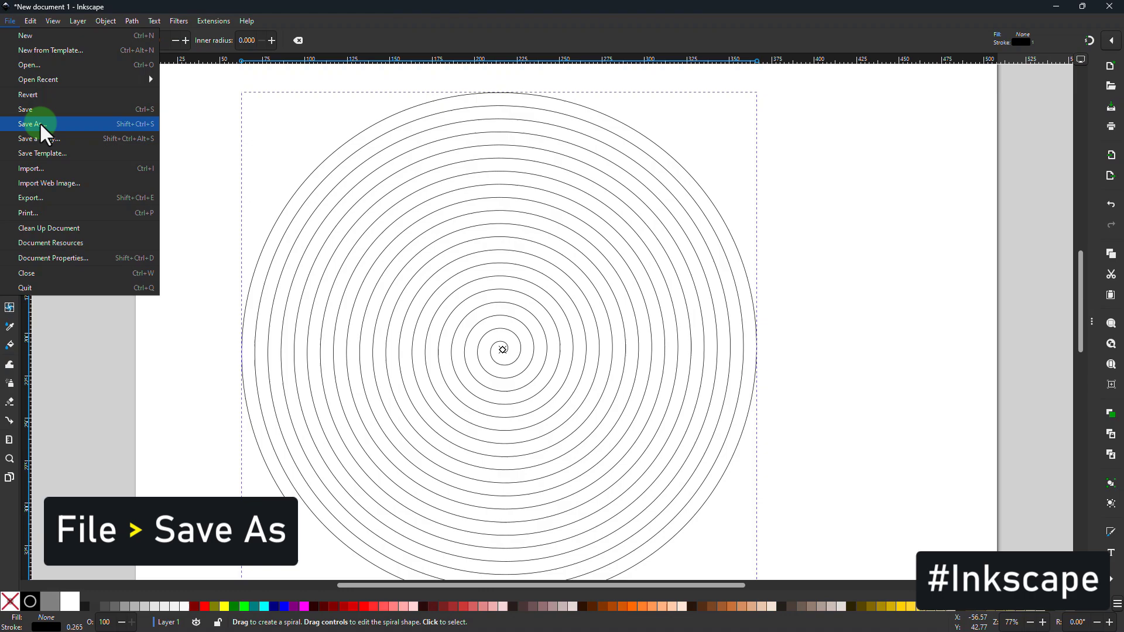
left_click(31, 123)
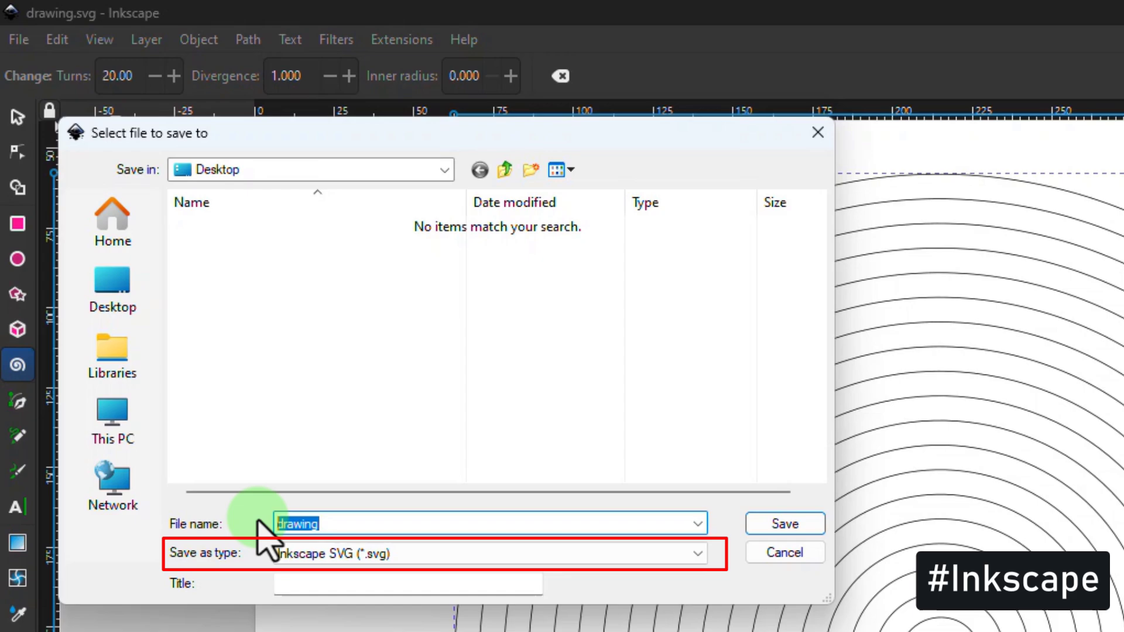
type("SPIRAL")
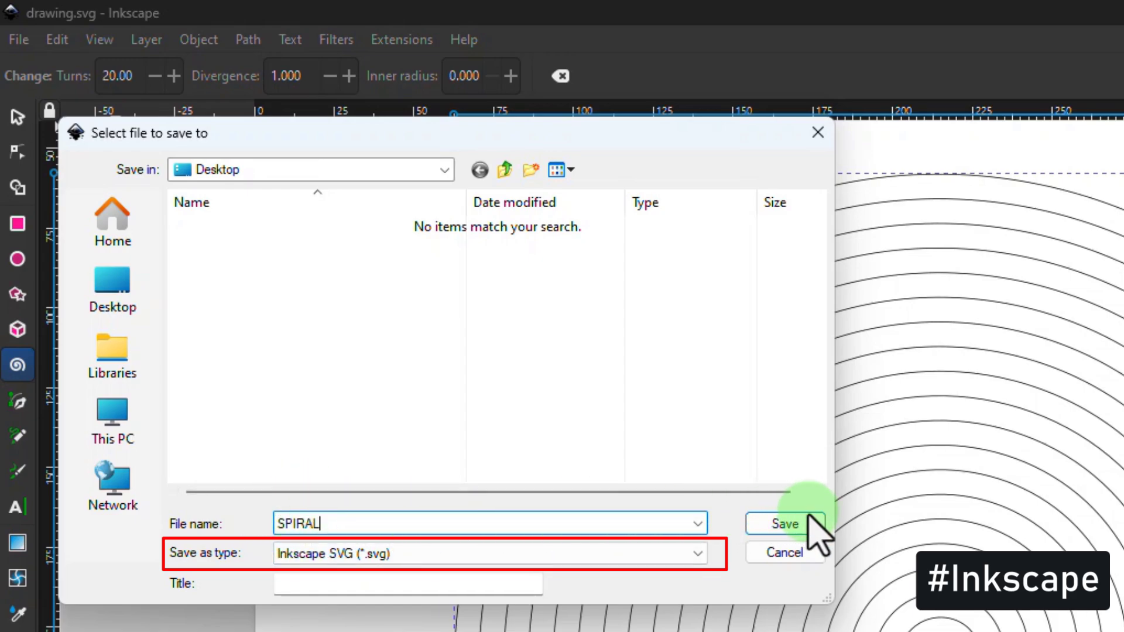
left_click(785, 523)
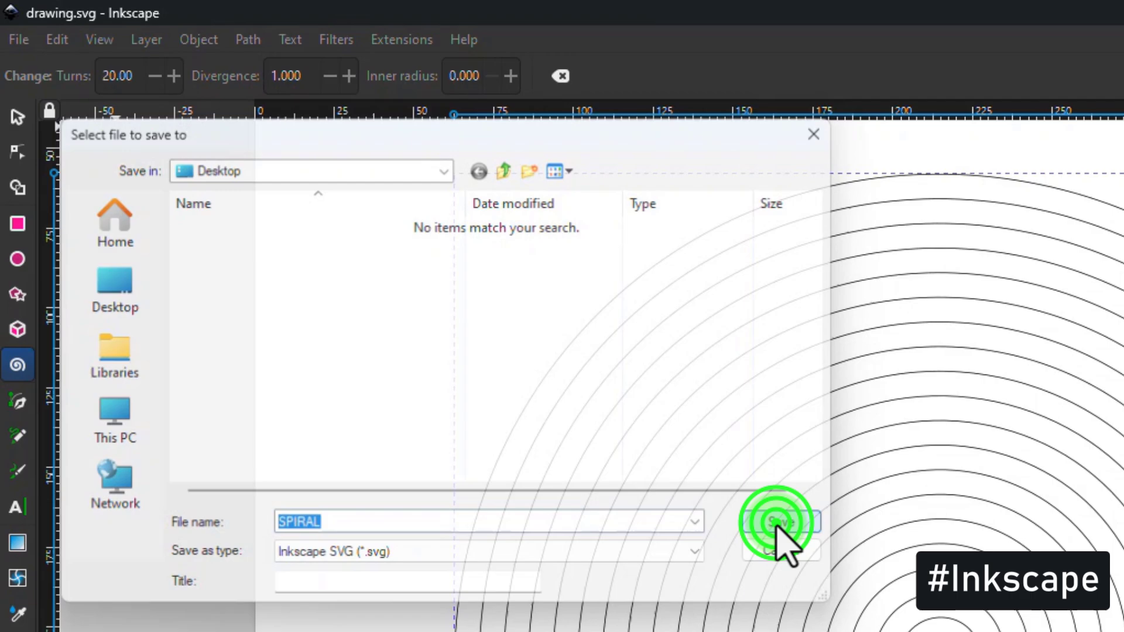
left_click(777, 523)
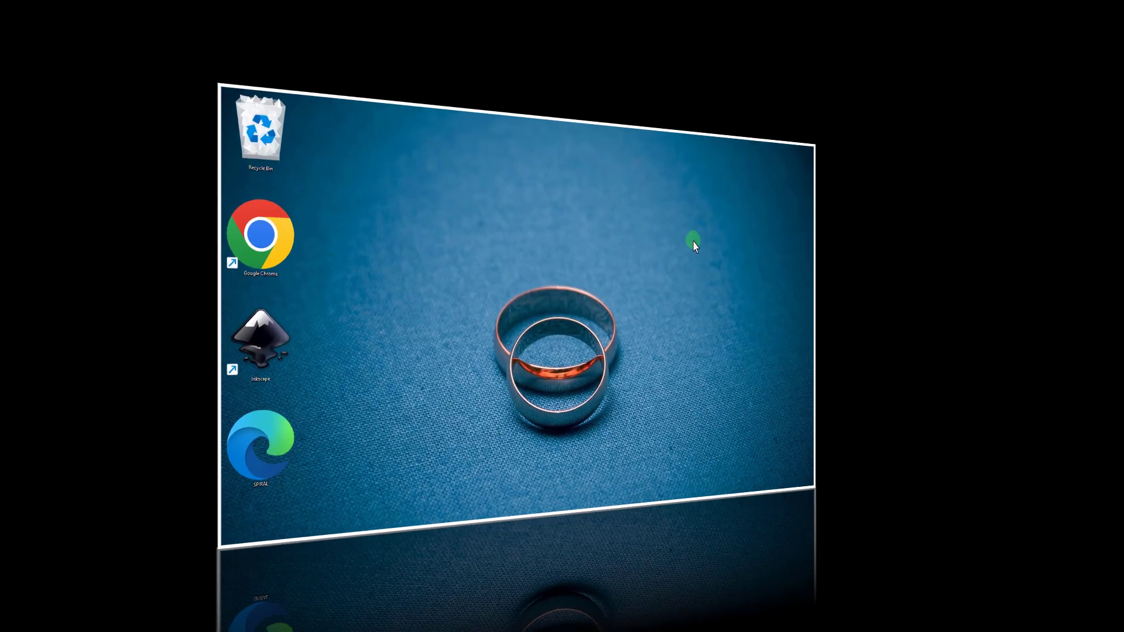
Launch Chrome and go to photopea.com.
double_click(260, 231)
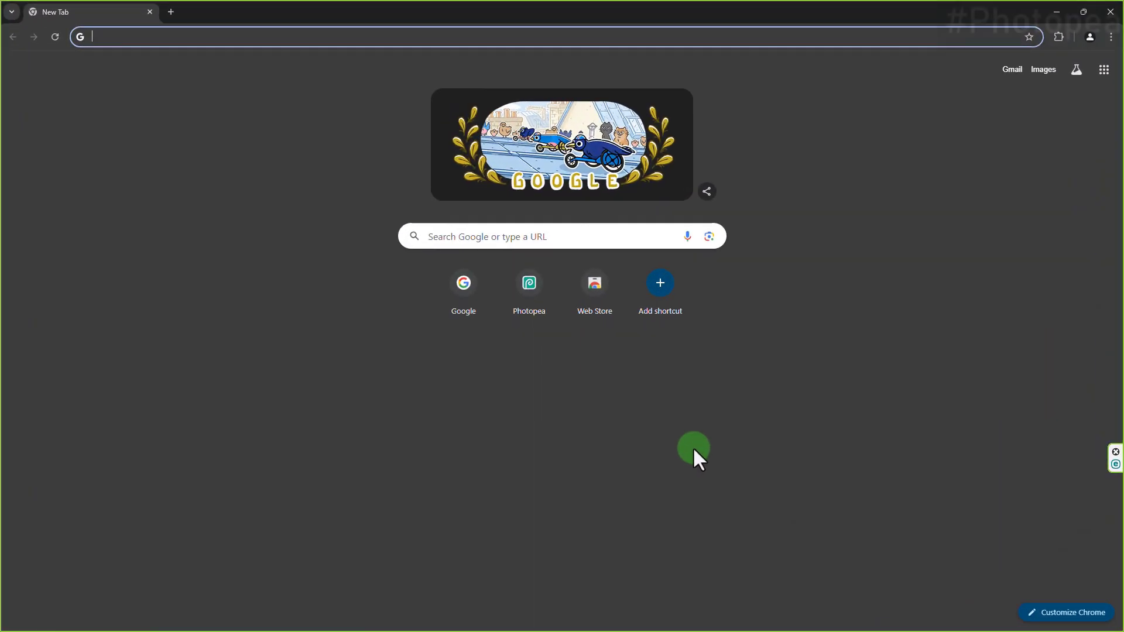
mouse_move(508, 472)
type("phot")
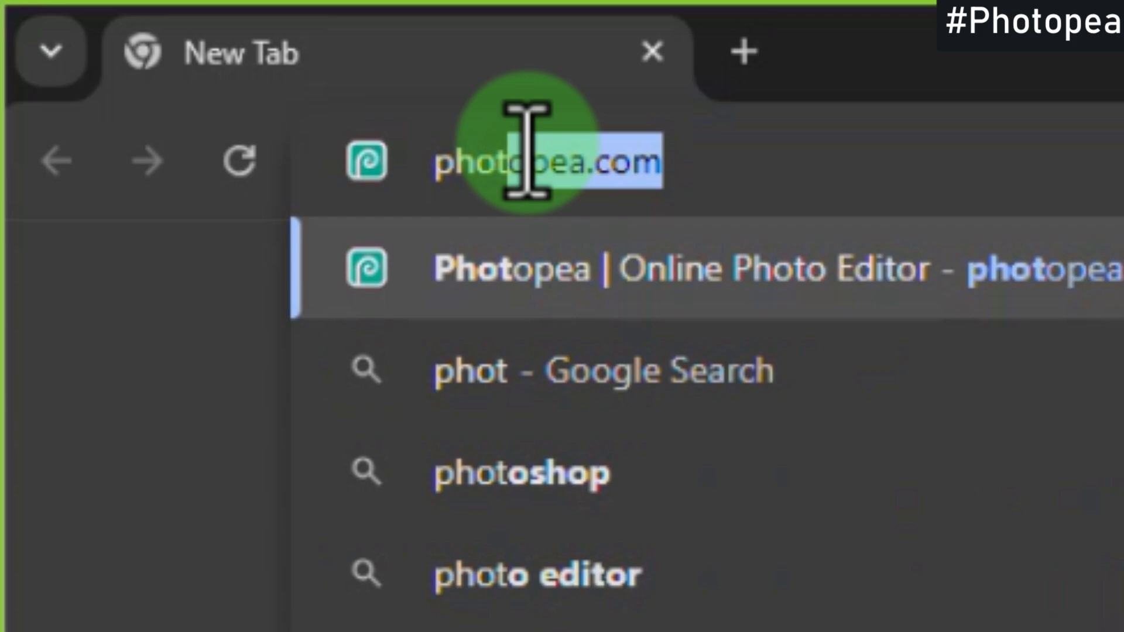
type("opea.com")
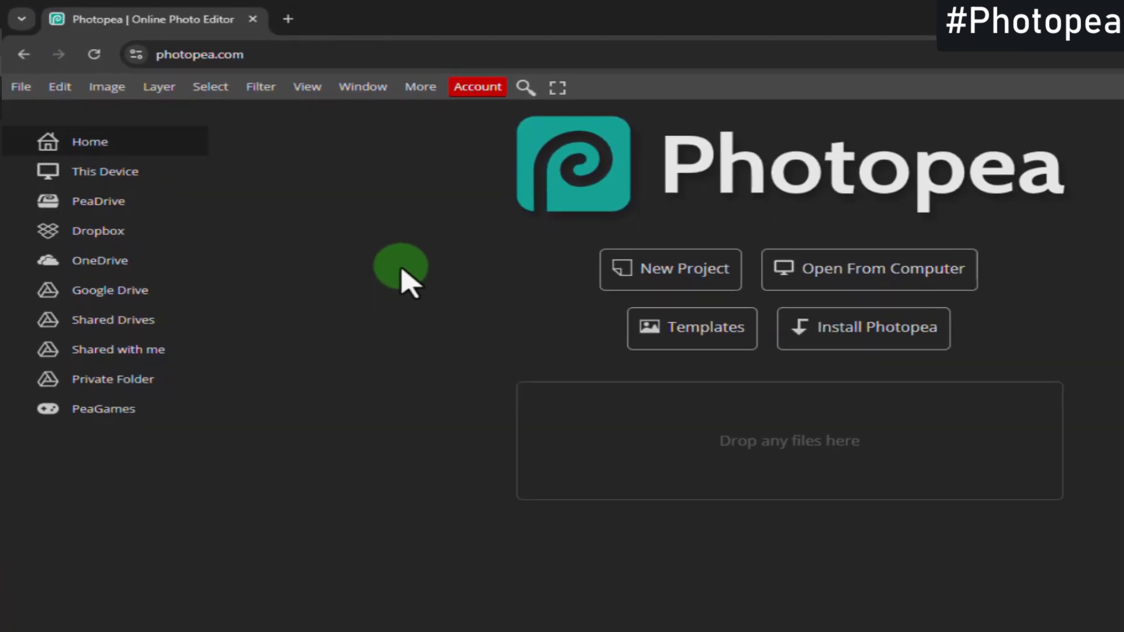
mouse_move(388, 257)
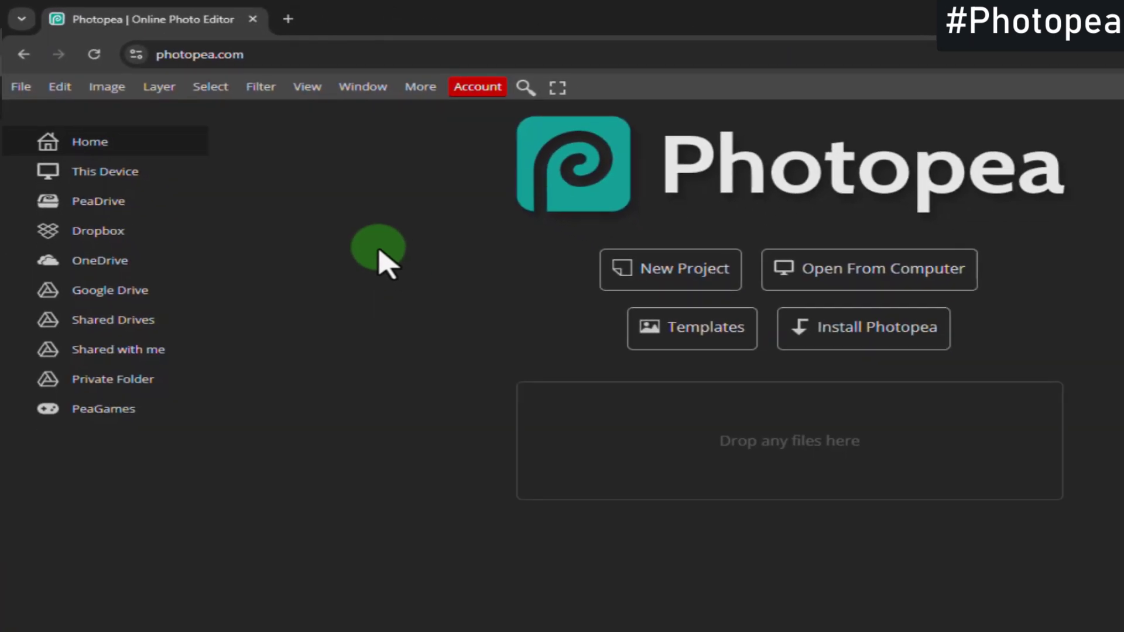
mouse_move(25, 90)
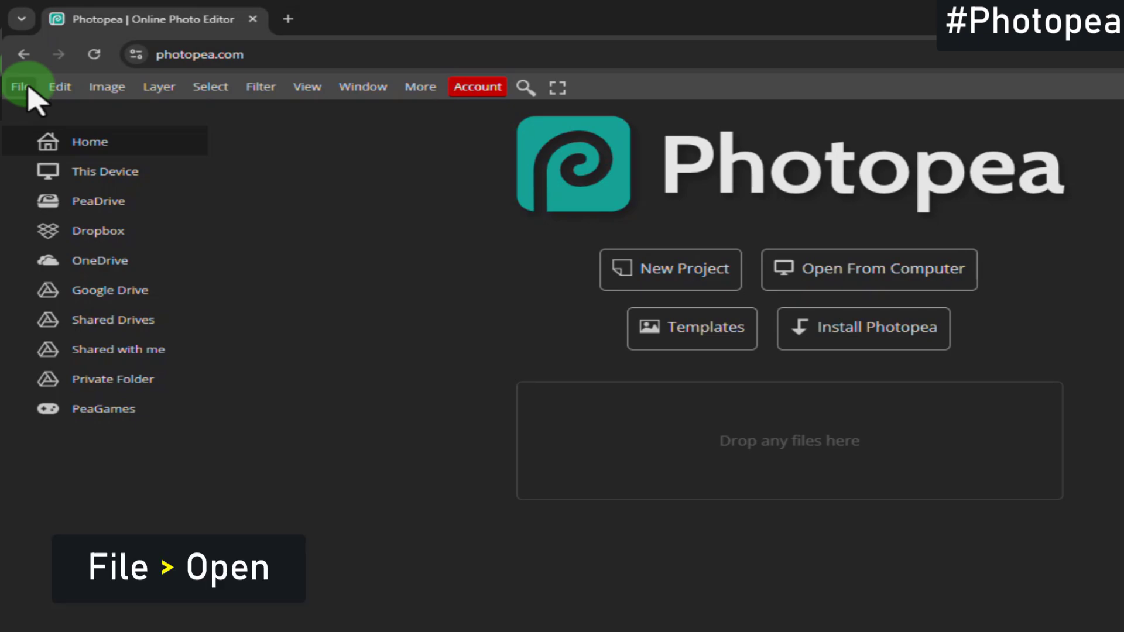
Open the SPIRAL SVG from the Desktop as a Photopea document.
left_click(20, 86)
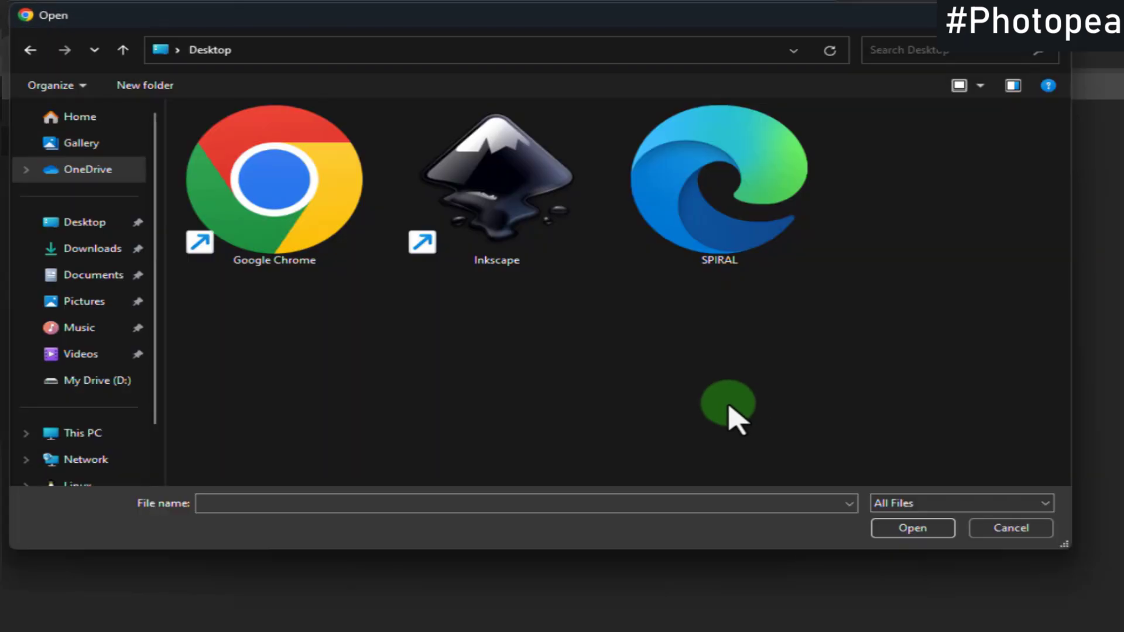
left_click(719, 180)
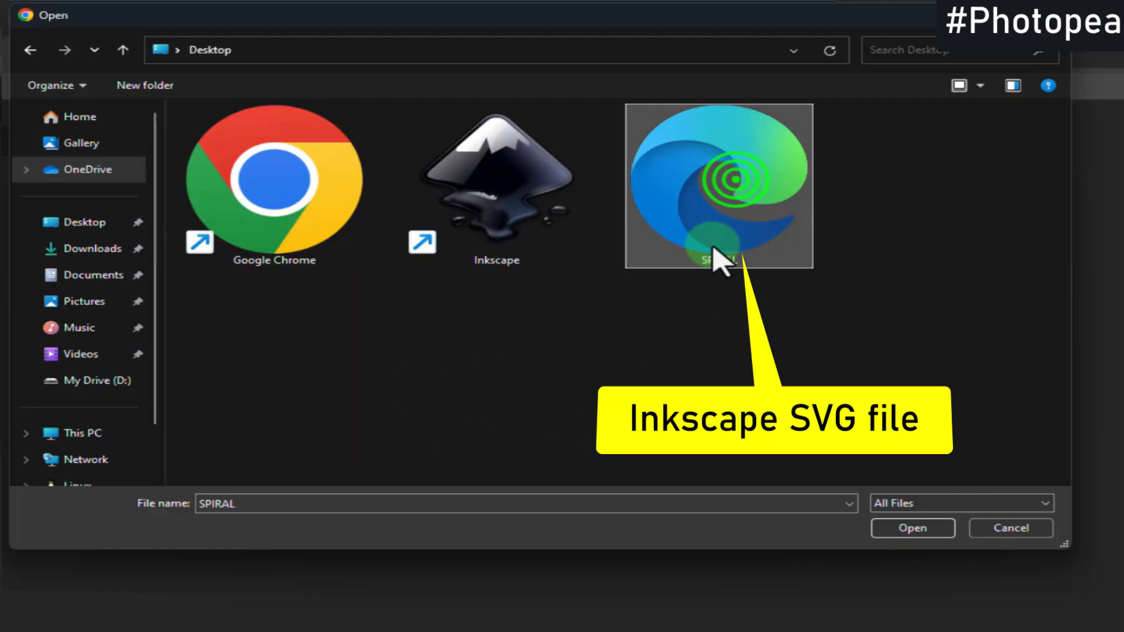
mouse_move(719, 257)
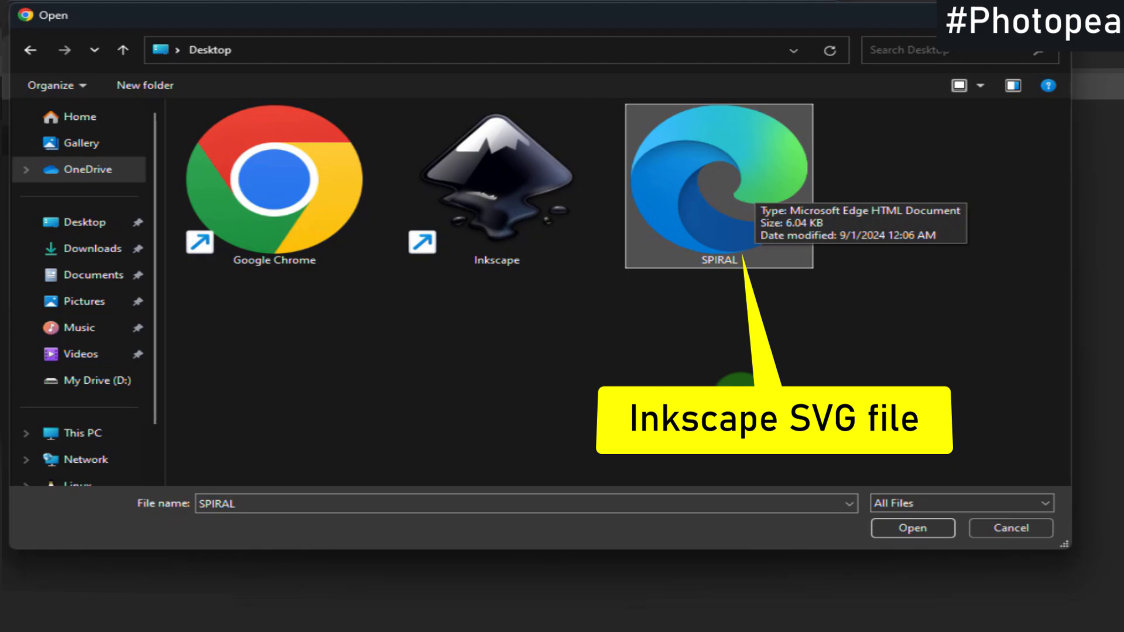
left_click(913, 528)
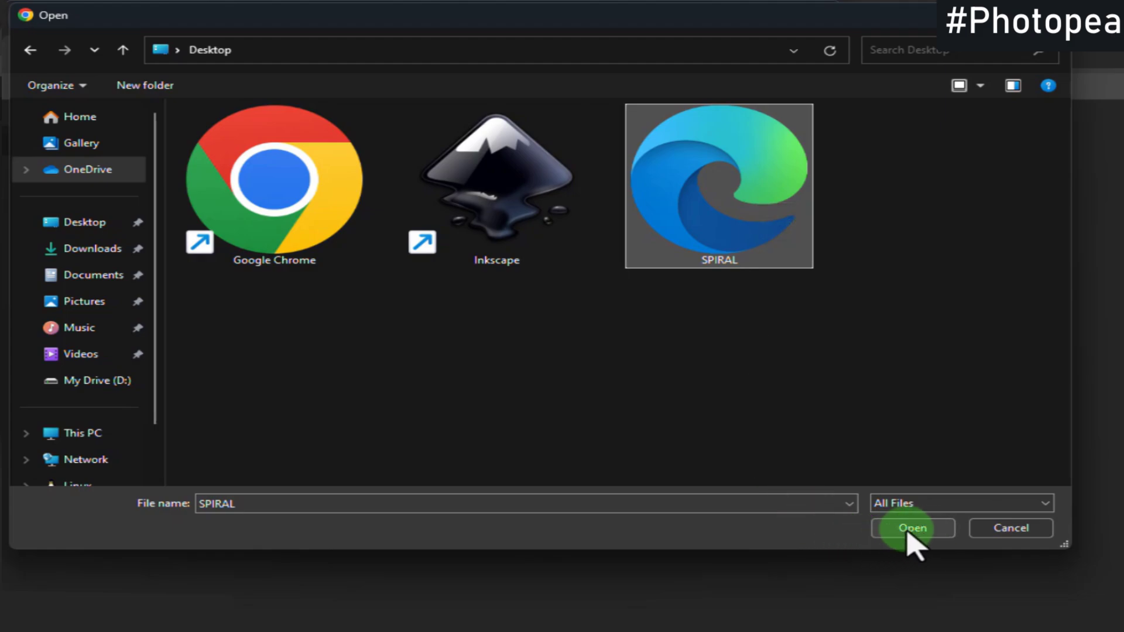
left_click(913, 528)
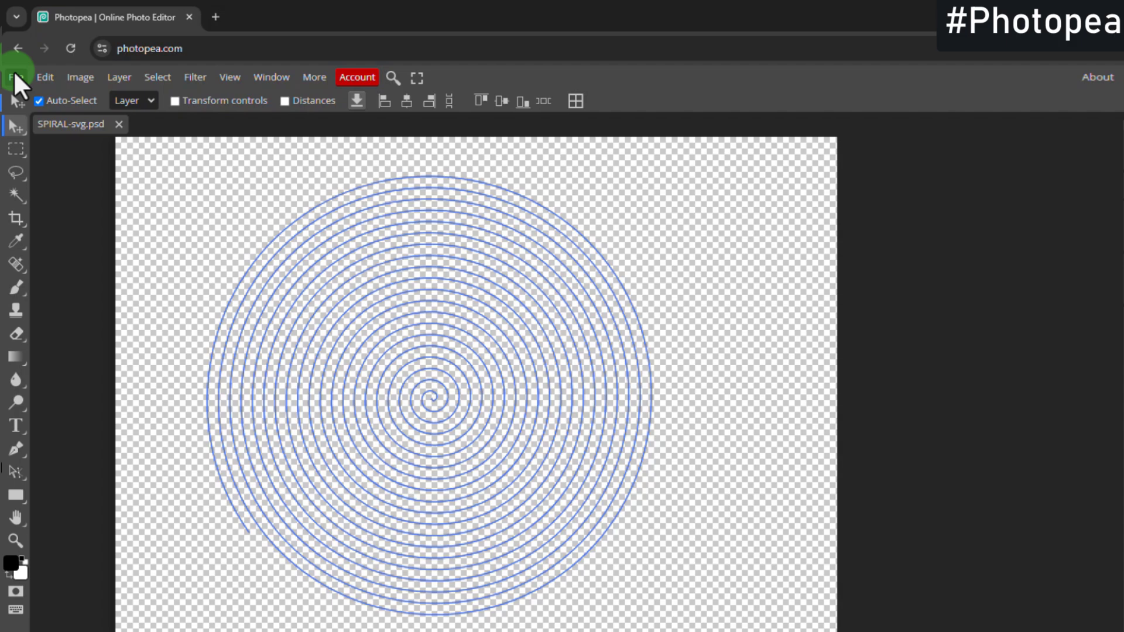
Save the document as a PSD named SPIRAL PSD on the Desktop.
left_click(17, 78)
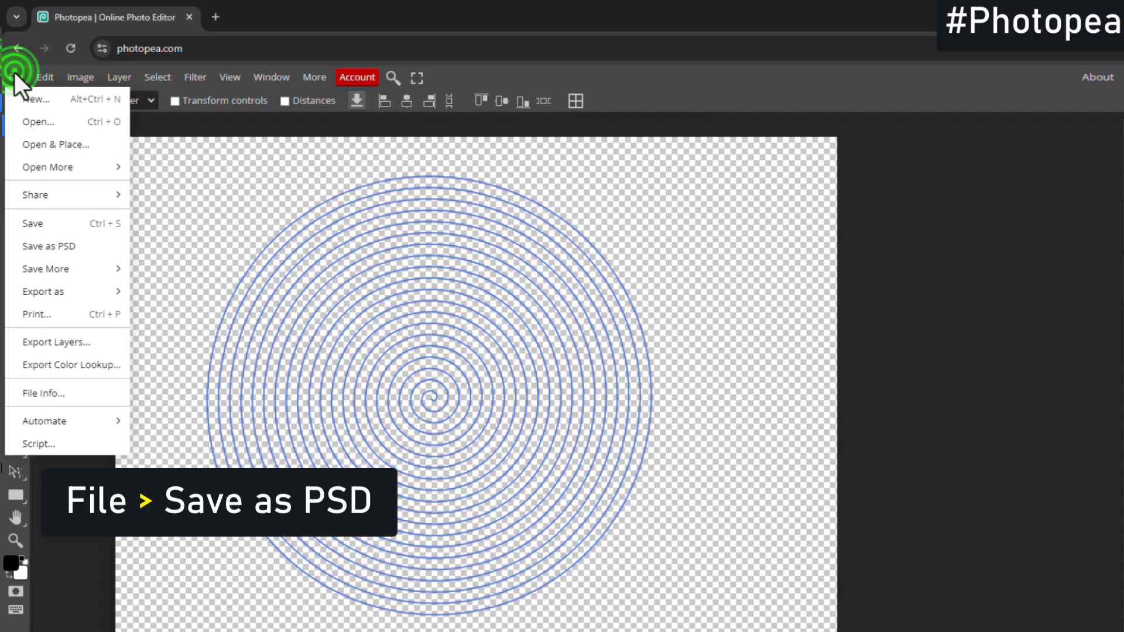
mouse_move(48, 246)
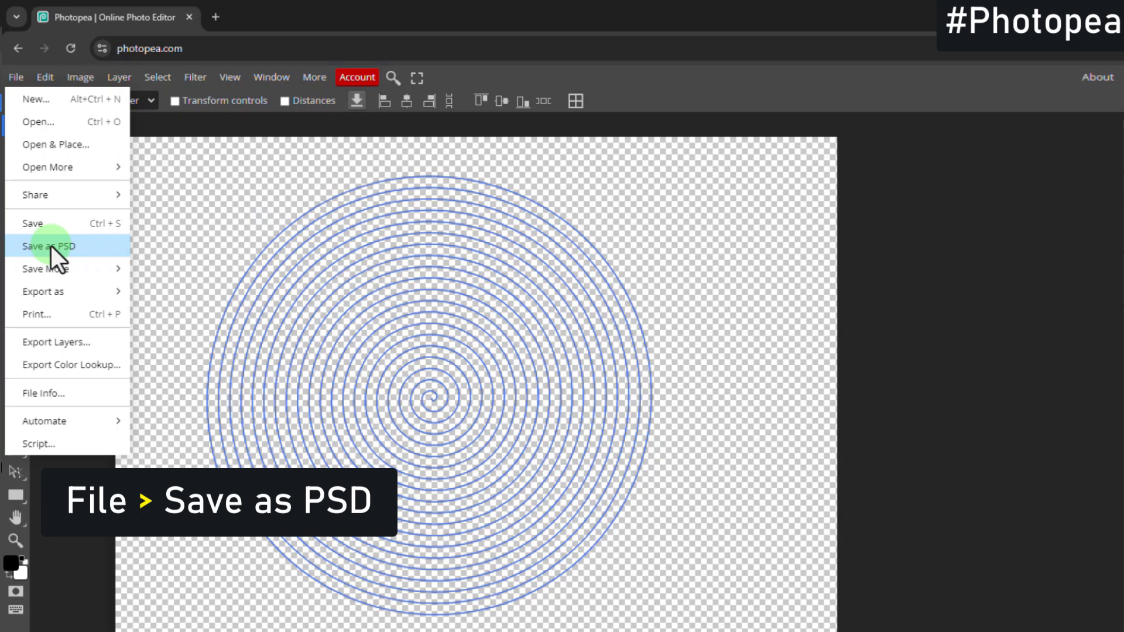
left_click(48, 246)
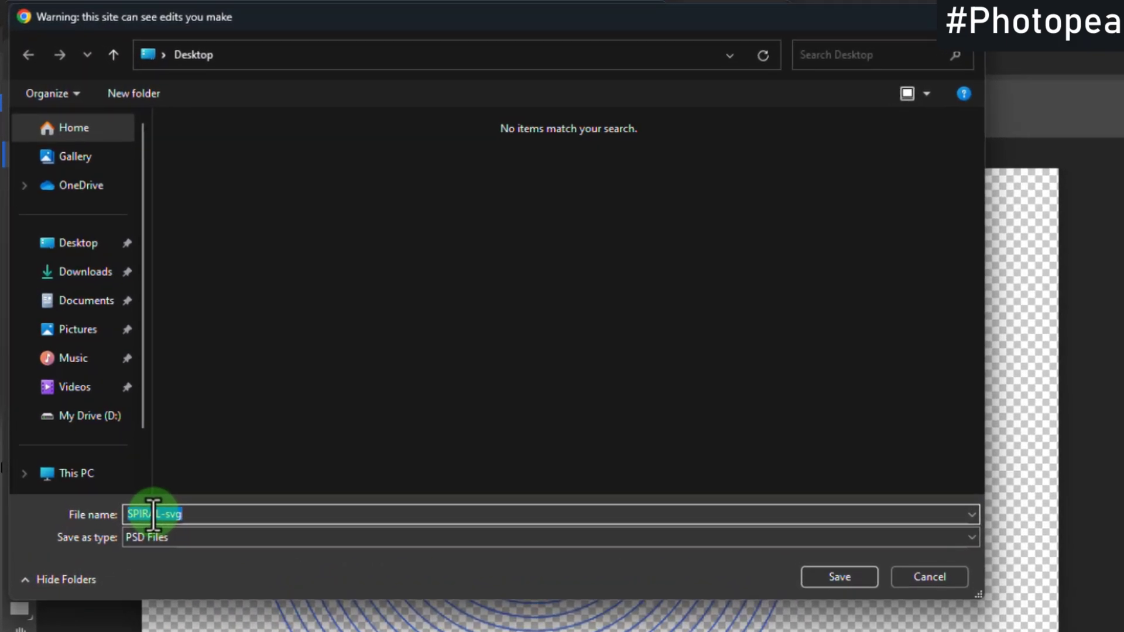
type("SPIRAL")
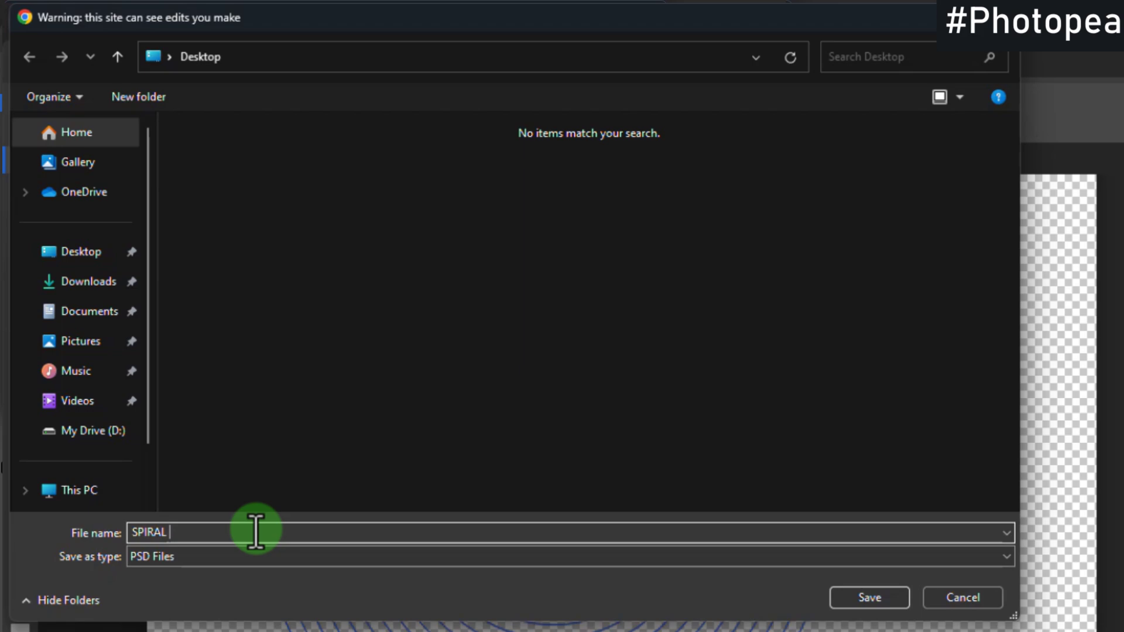
type("PSD")
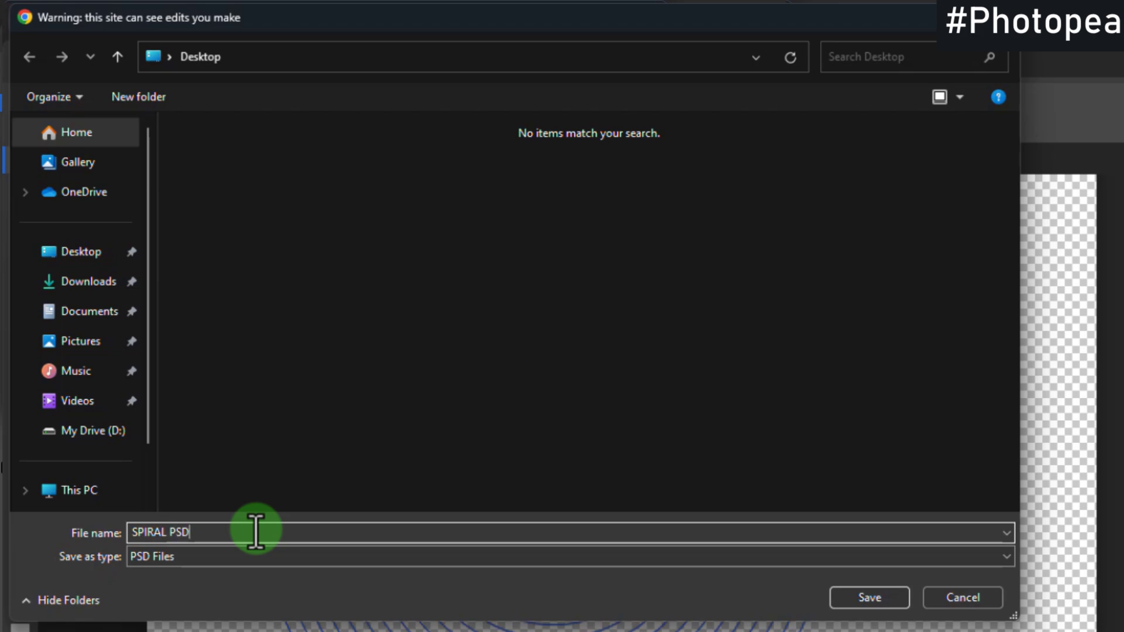
mouse_move(491, 595)
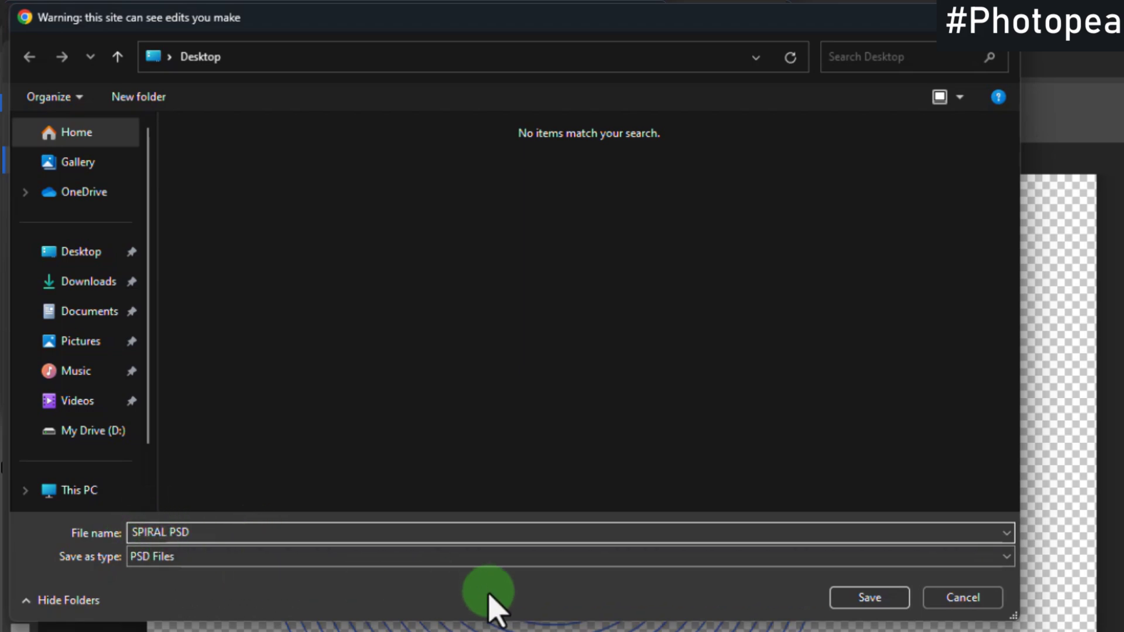
left_click(868, 598)
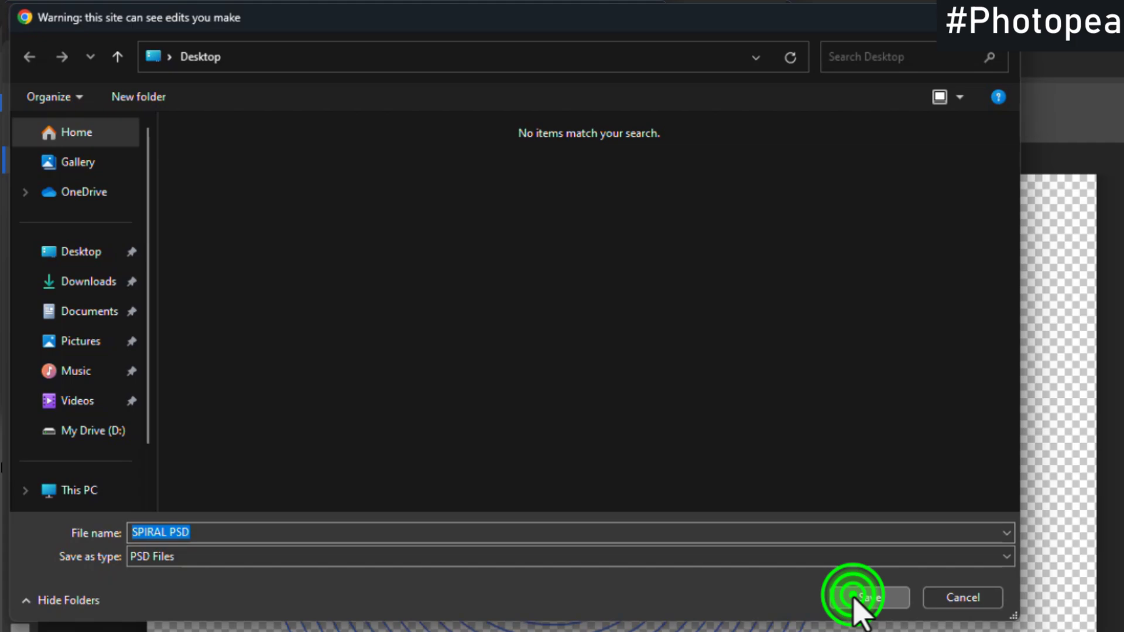
left_click(862, 598)
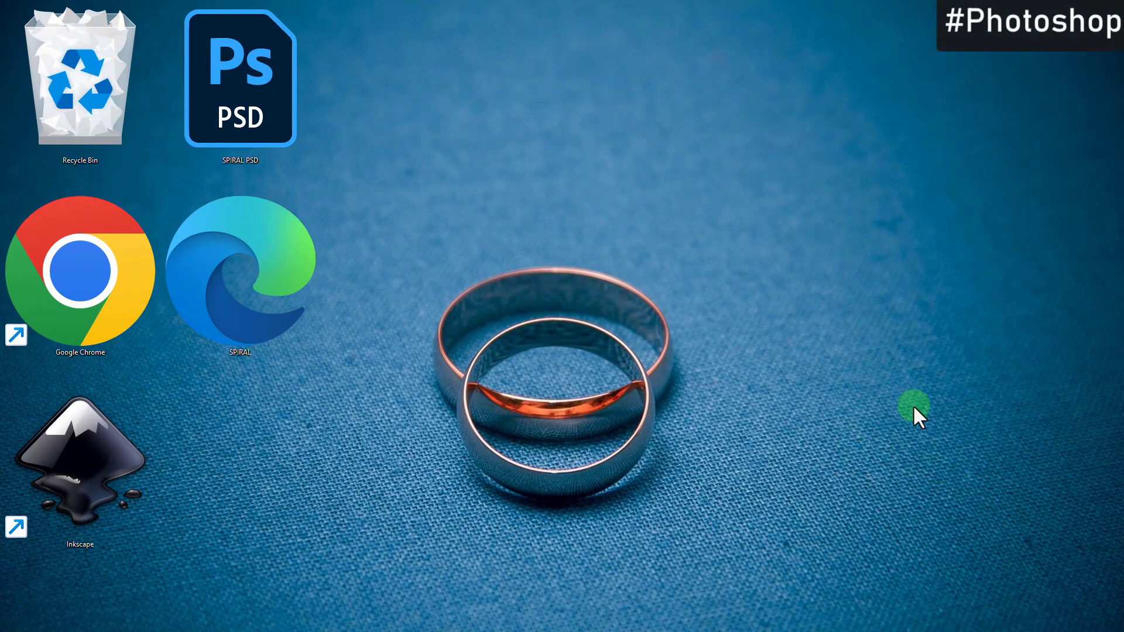
Open SPIRAL PSD from the desktop in Photoshop.
left_click(240, 78)
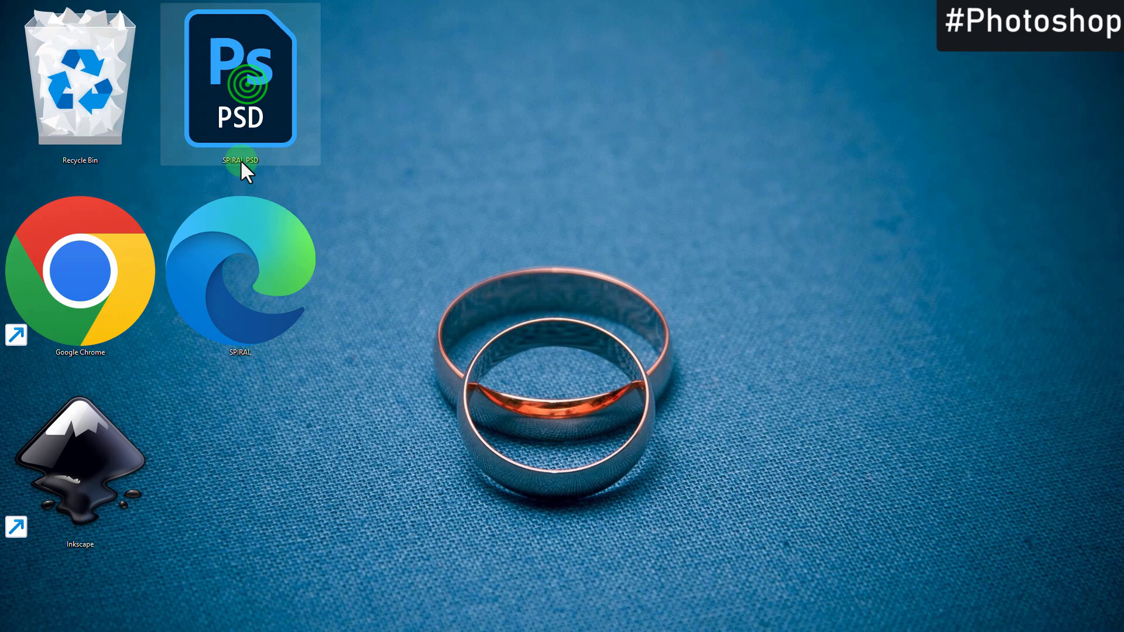
double_click(239, 78)
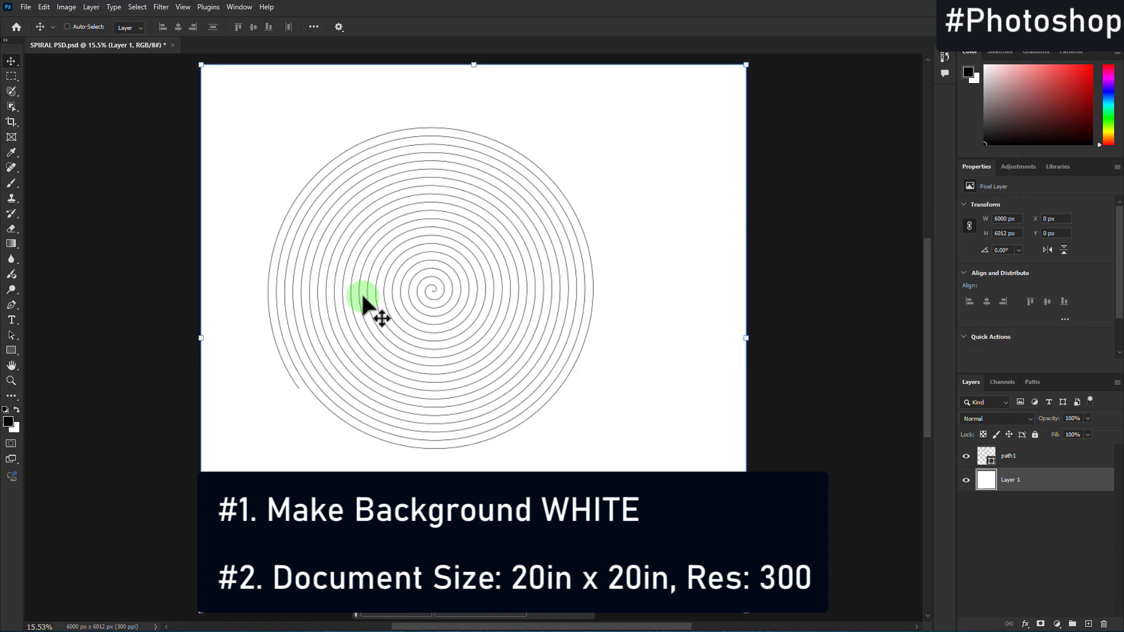
left_click(1033, 455)
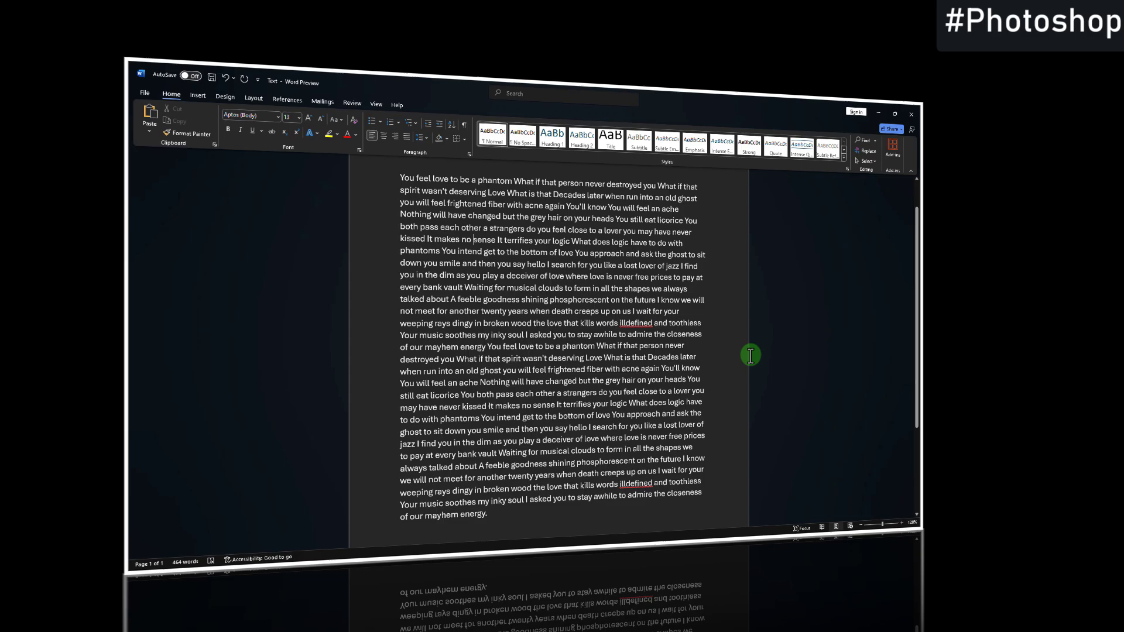
key("ctrl+c")
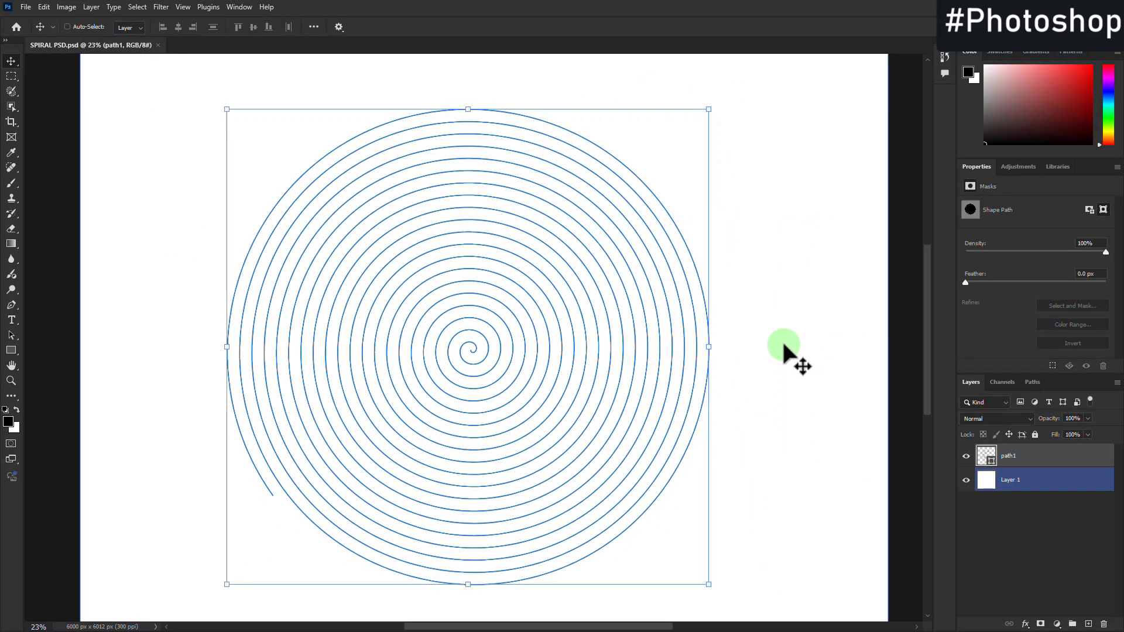
mouse_move(12, 320)
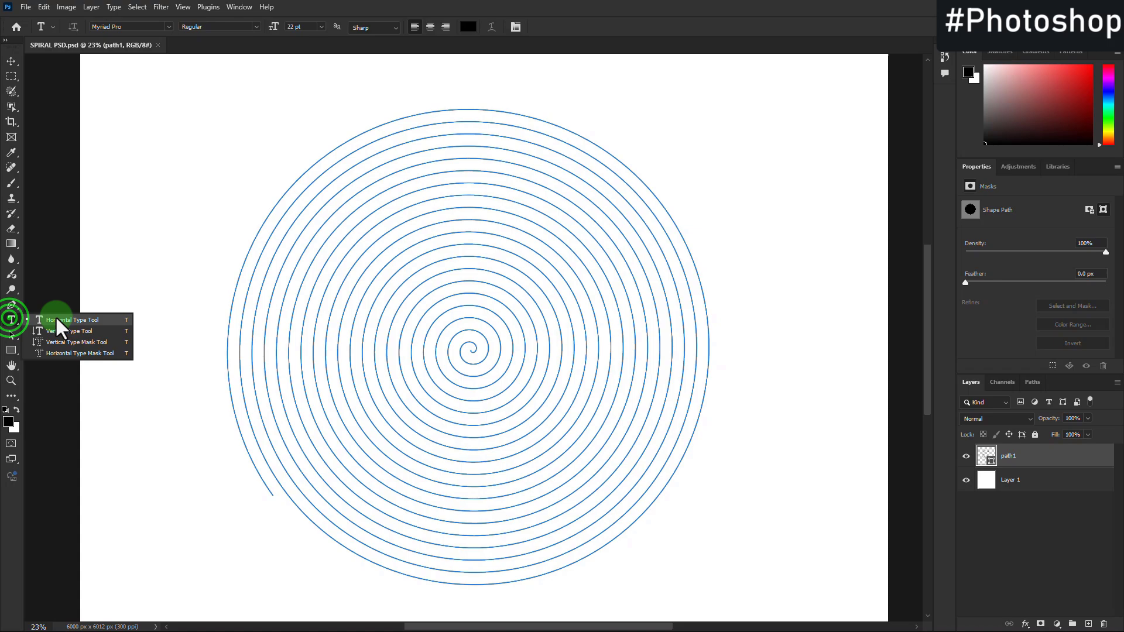
With the Horizontal Type Tool, paste the passage as all-caps 20 pt text along the spiral path.
left_click(79, 320)
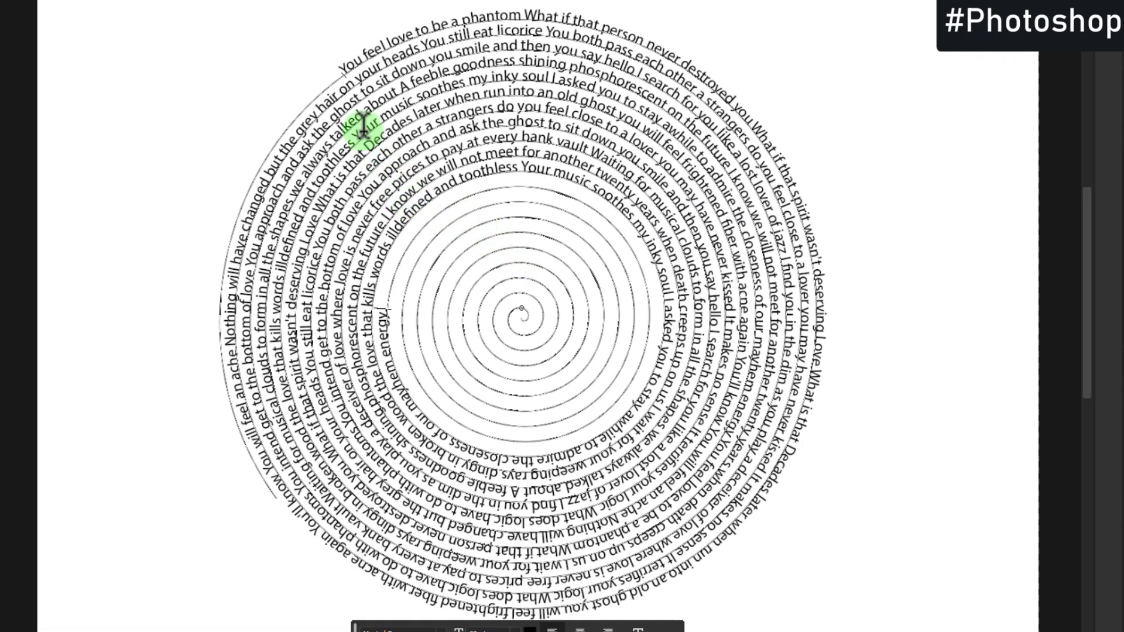
mouse_move(430, 258)
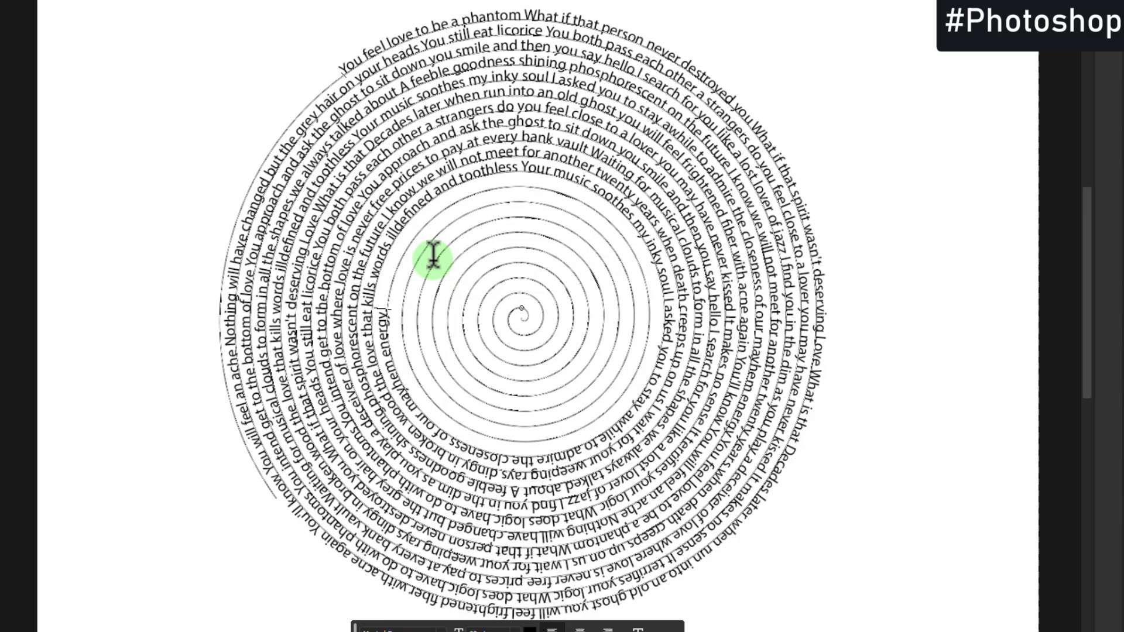
mouse_move(839, 25)
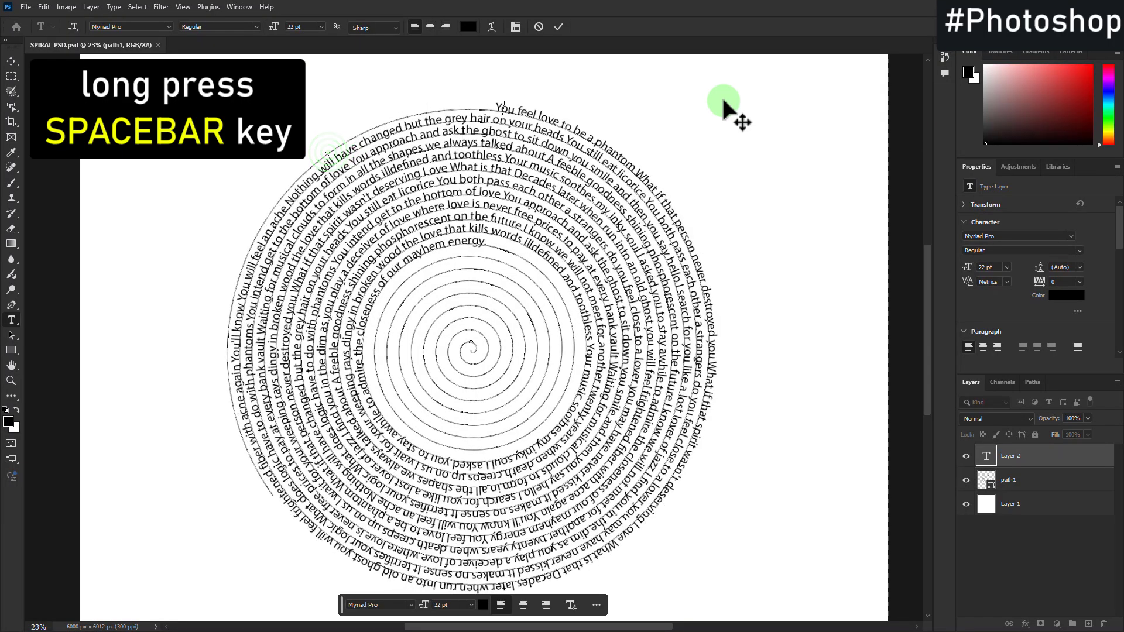
key("space")
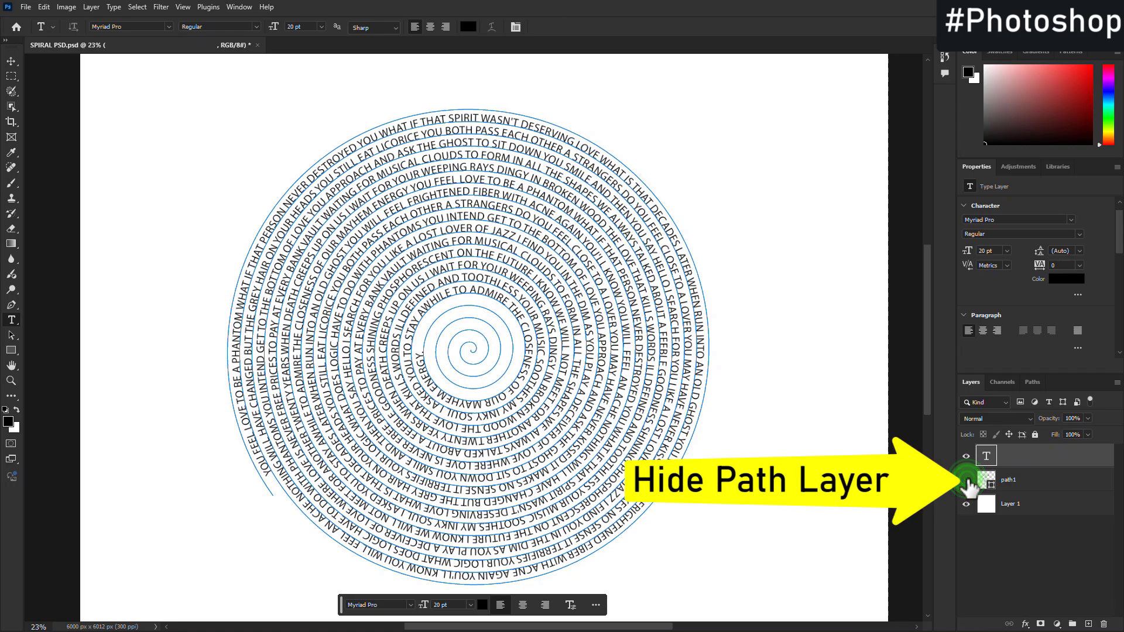
Hide the path1 layer, commit the text, and select the white background layer.
left_click(966, 480)
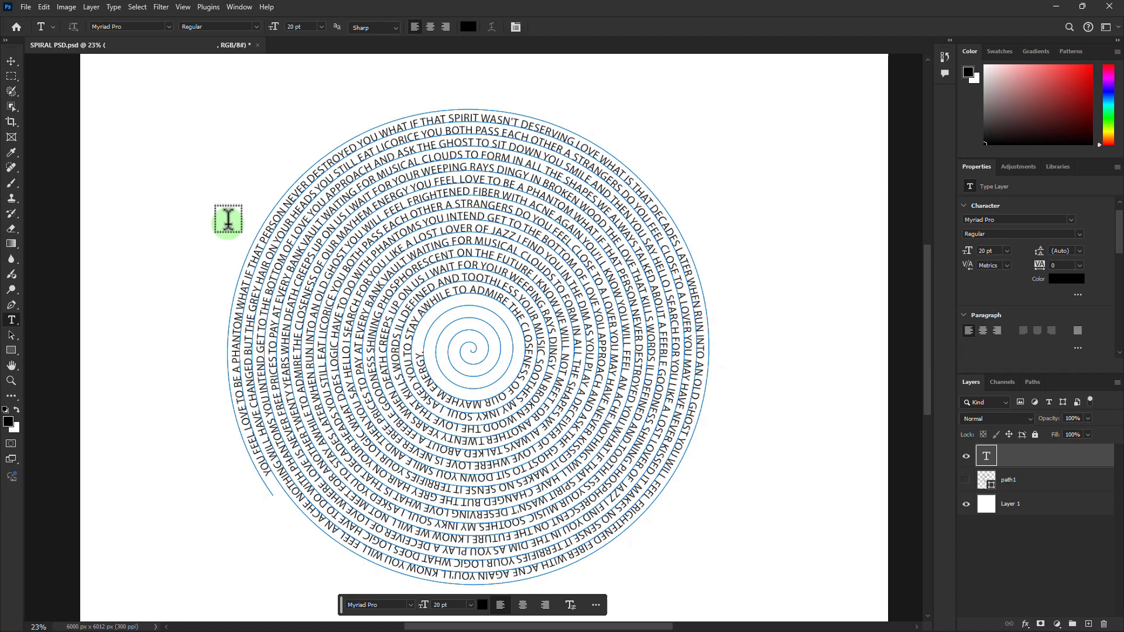
left_click(11, 61)
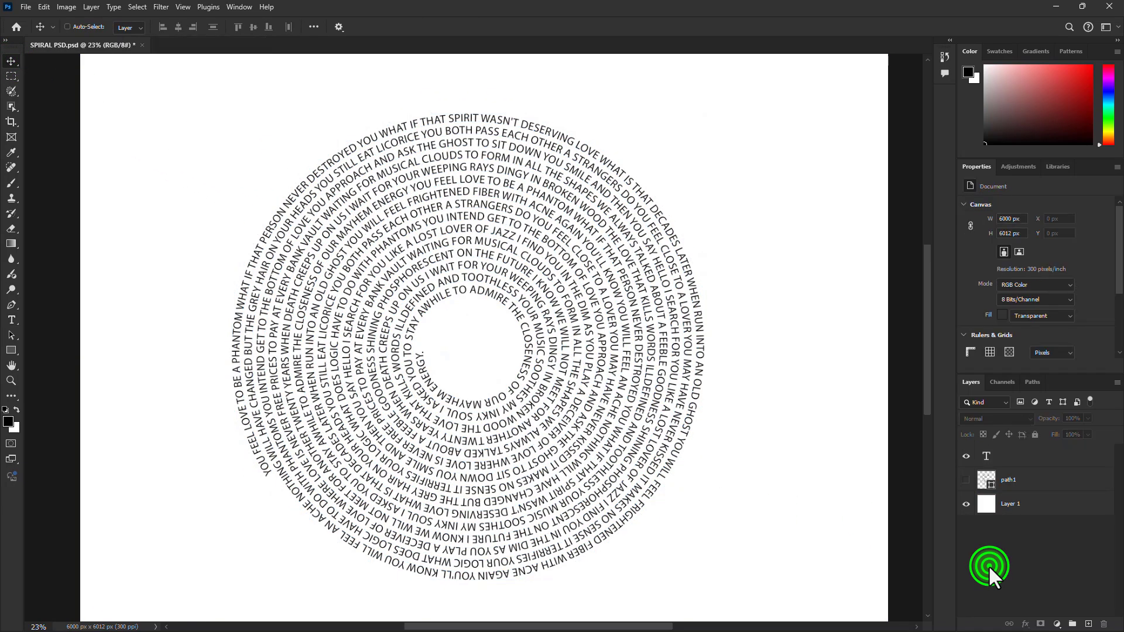
left_click(1011, 504)
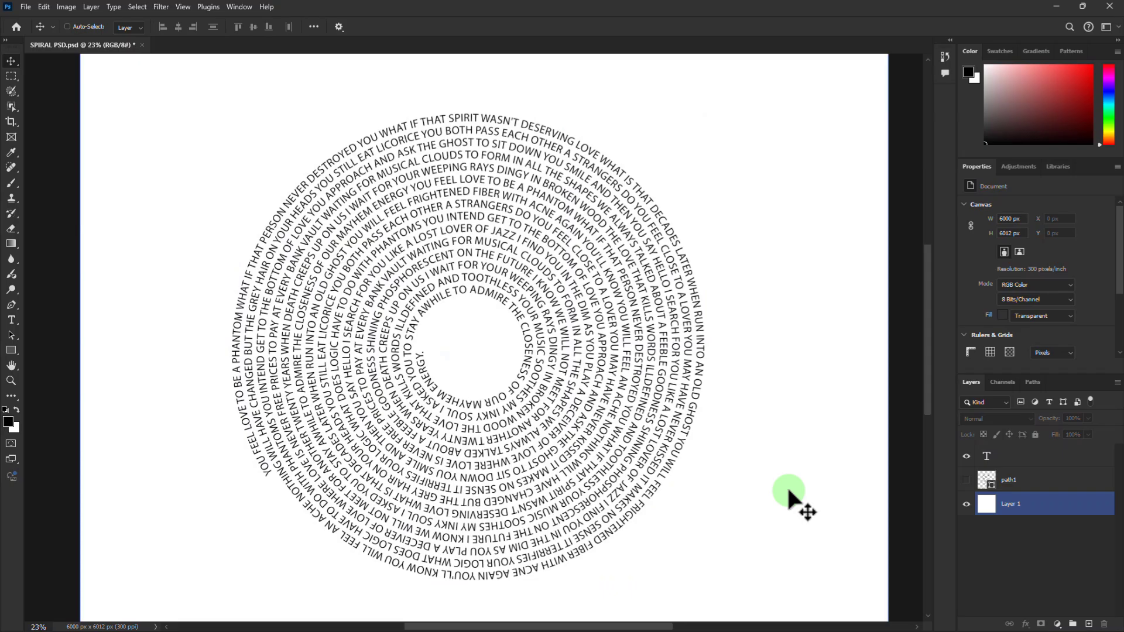
left_click(1011, 503)
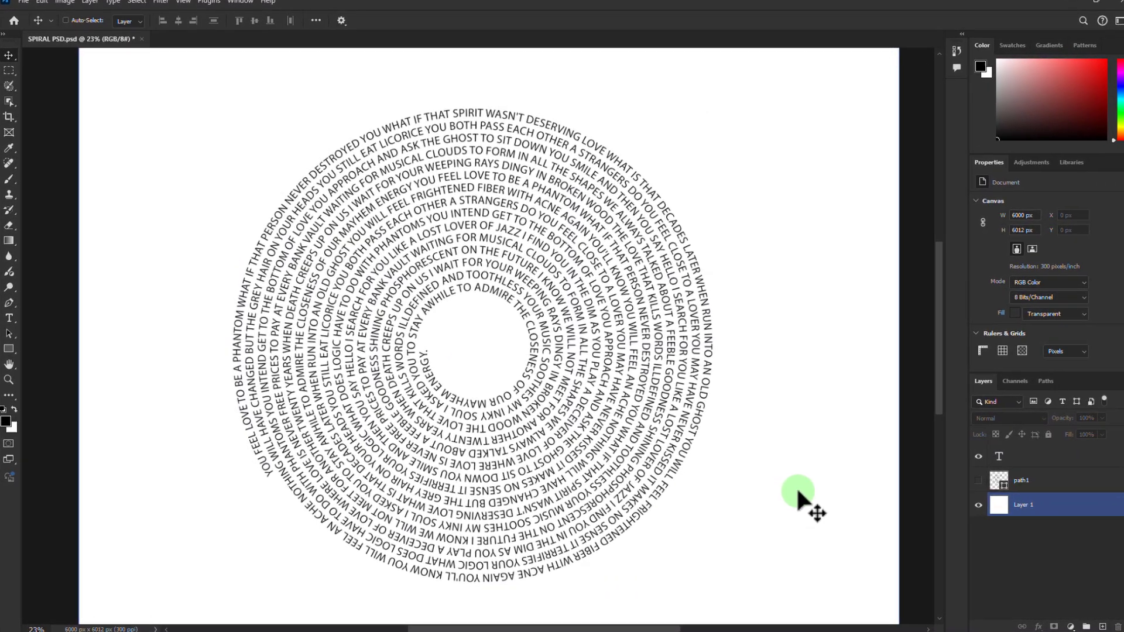